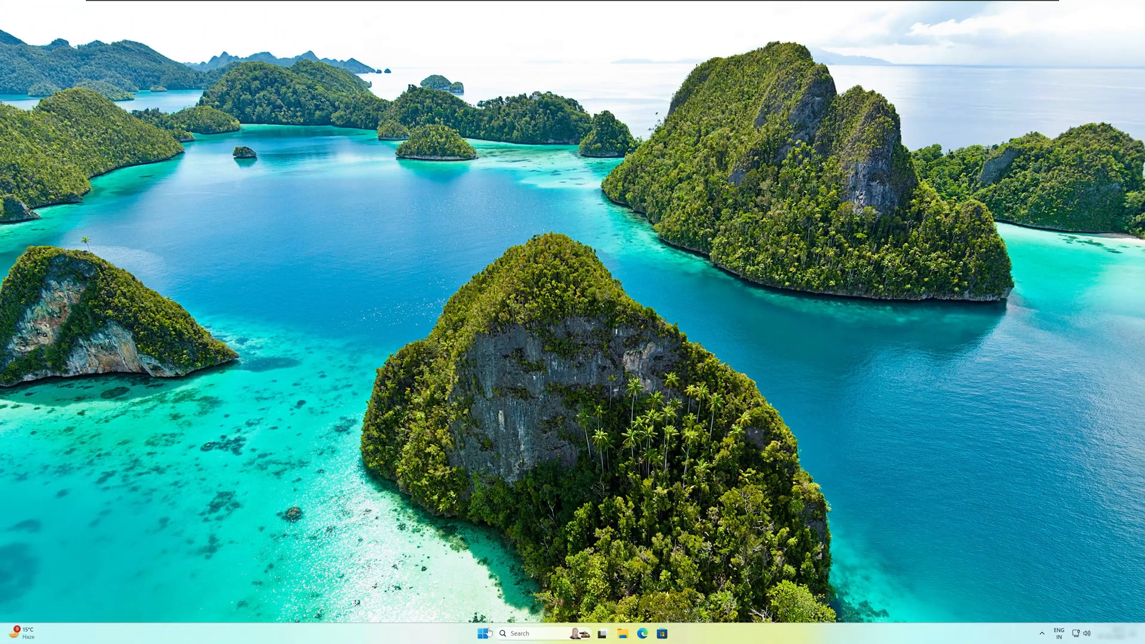
Launch Microsoft Edge from a Start menu search for "edge"
left_click(482, 633)
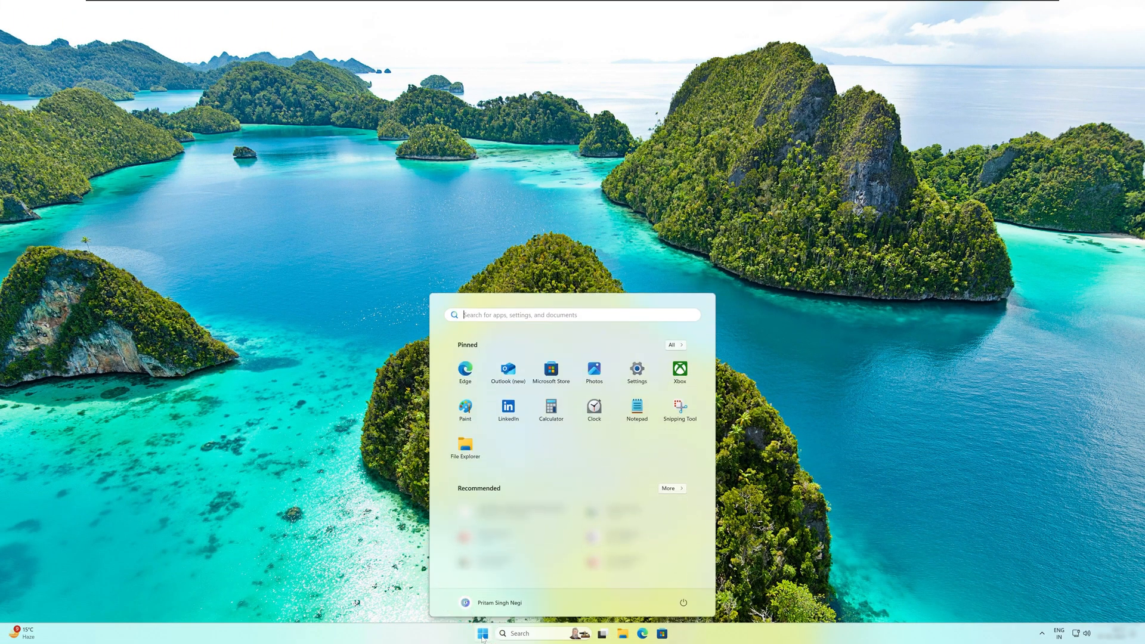
type("edge")
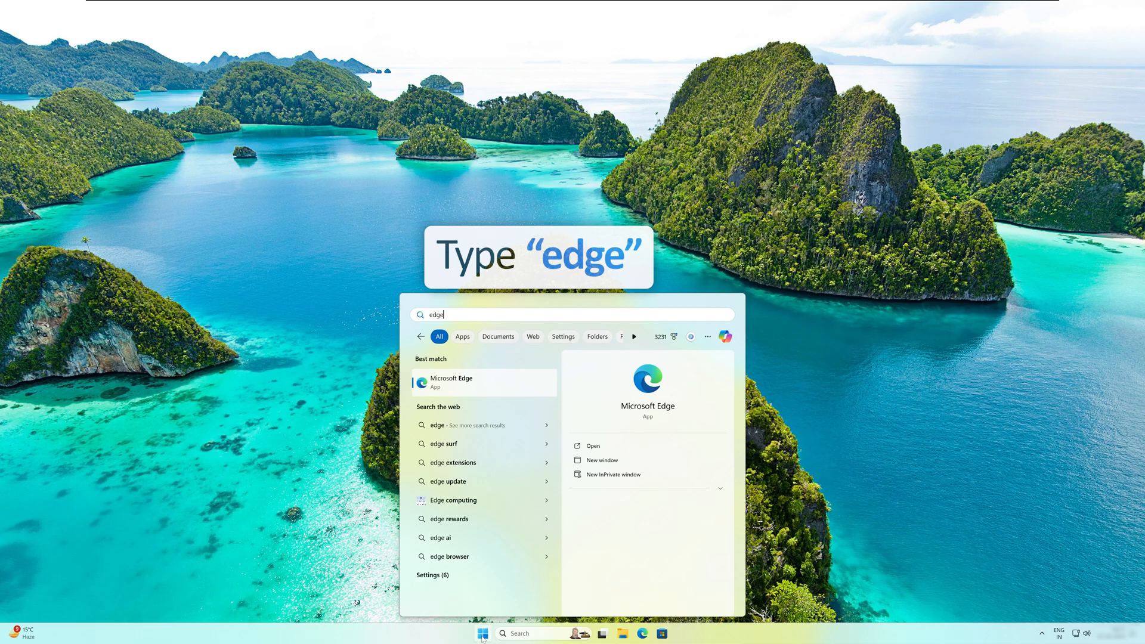
left_click(451, 382)
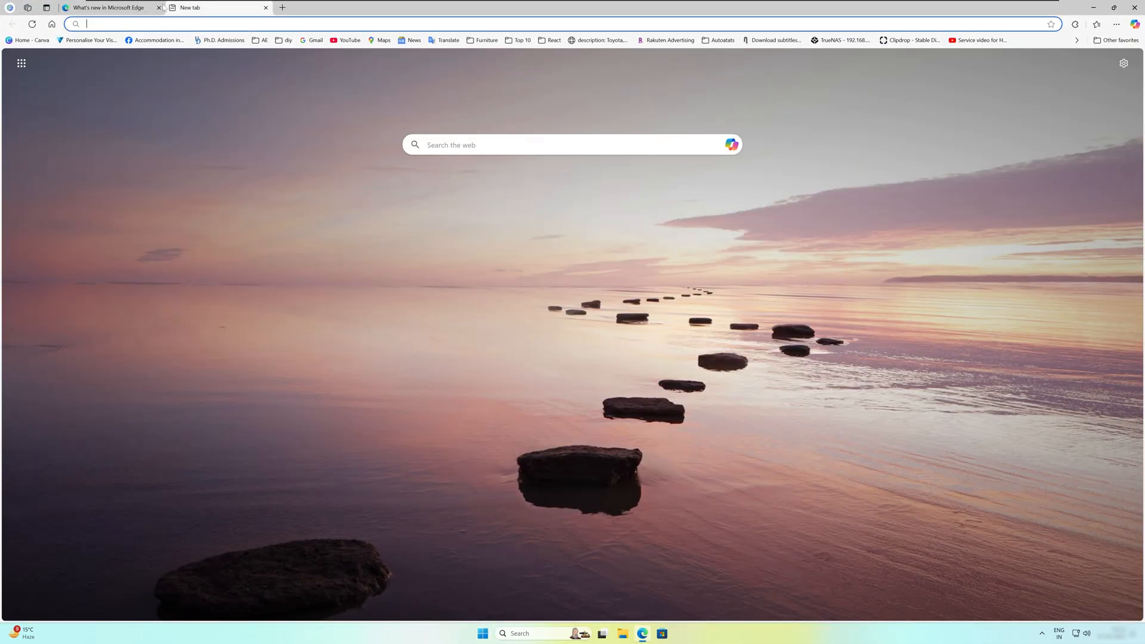
Search for the Office Customization Tool and reach the config.office.com deployment settings page
left_click(159, 7)
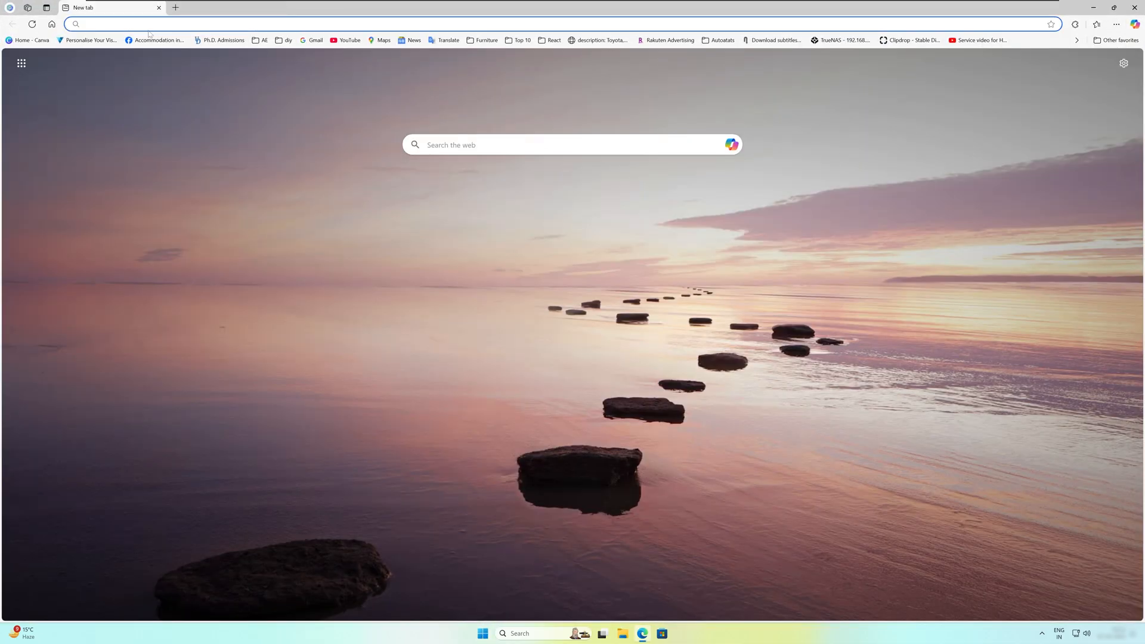
type("office.com")
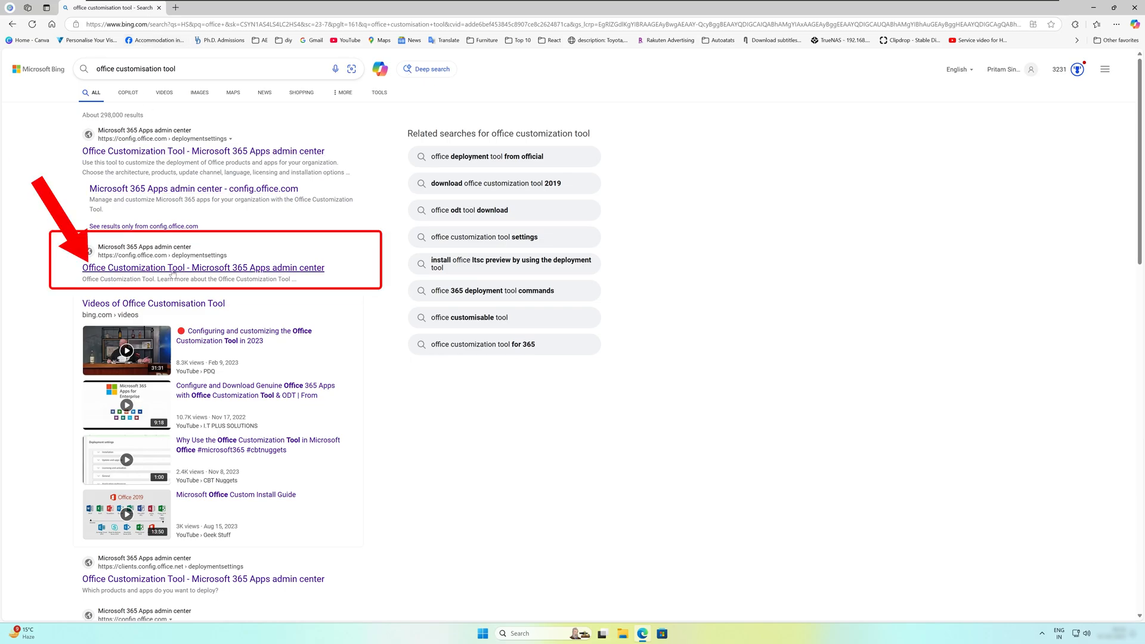
left_click(203, 267)
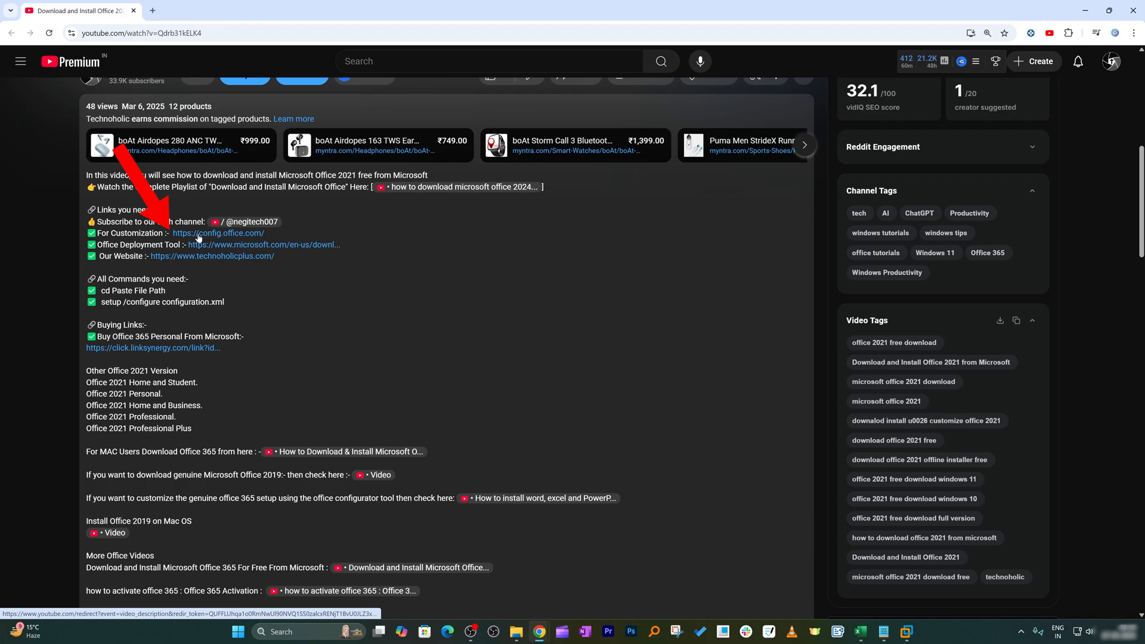
left_click(217, 233)
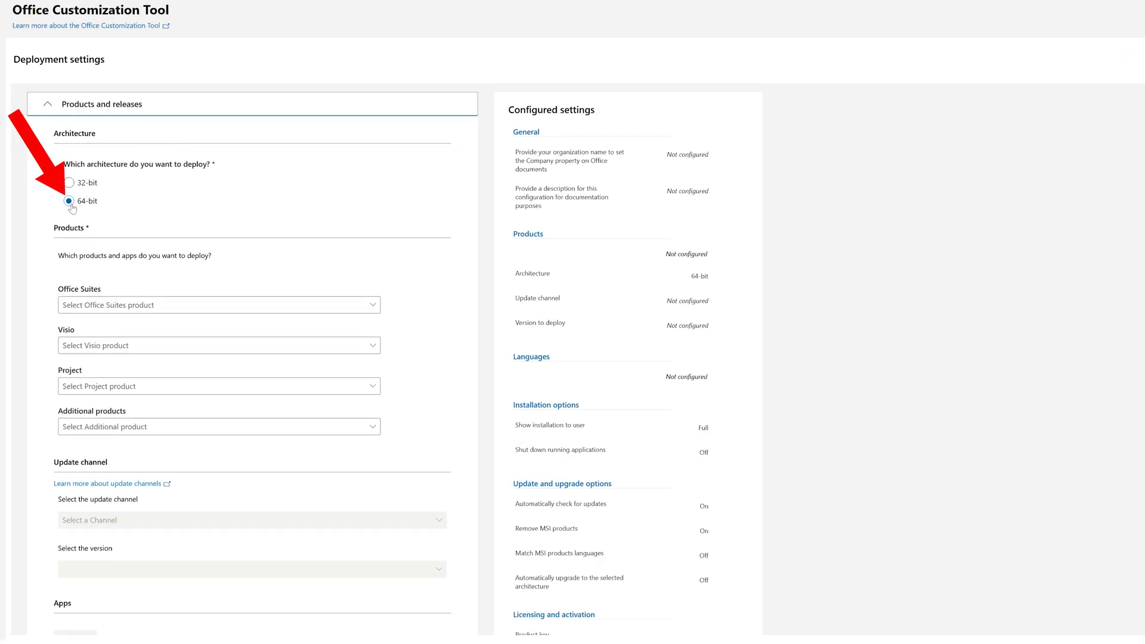
Choose Office LTSC Professional Plus 2024 - Volume License as the Office suite
scroll("down", 3)
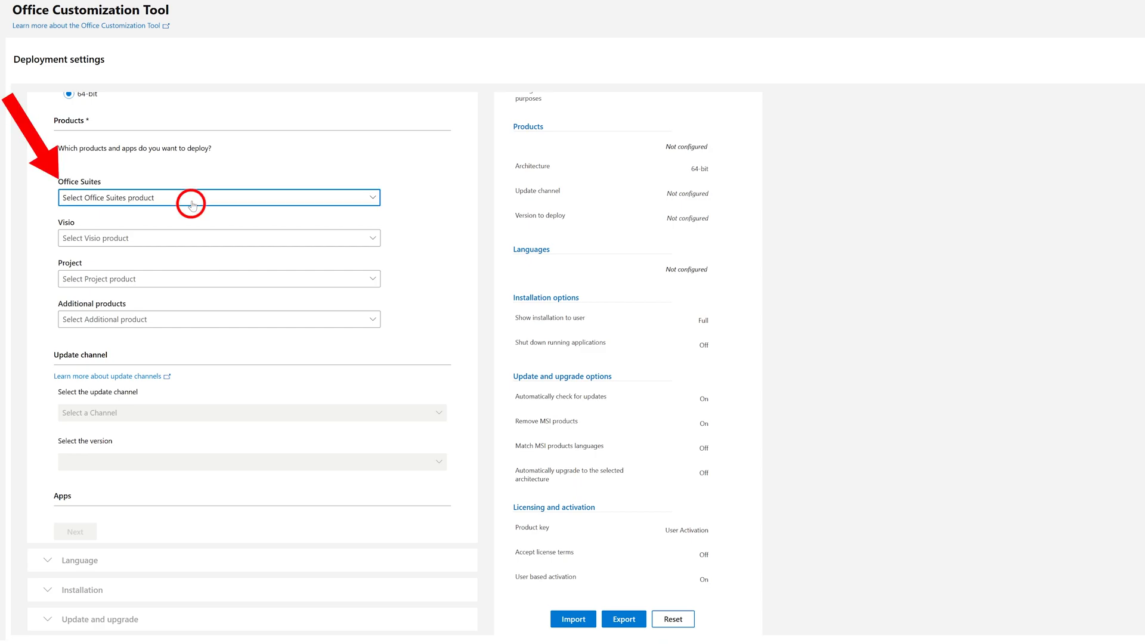
left_click(217, 197)
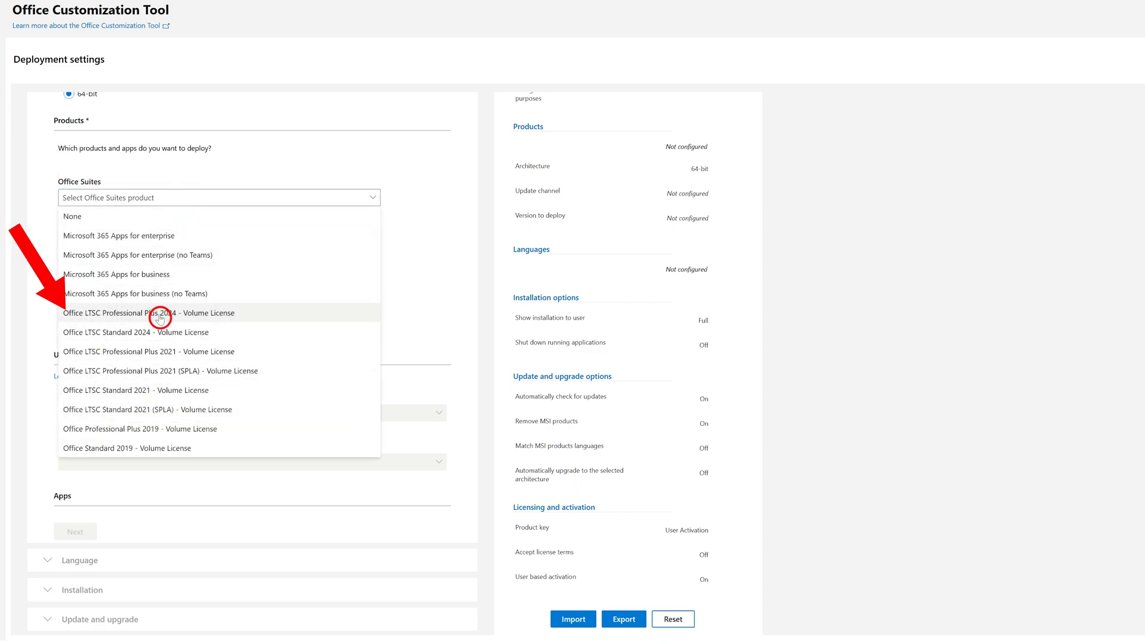
left_click(151, 312)
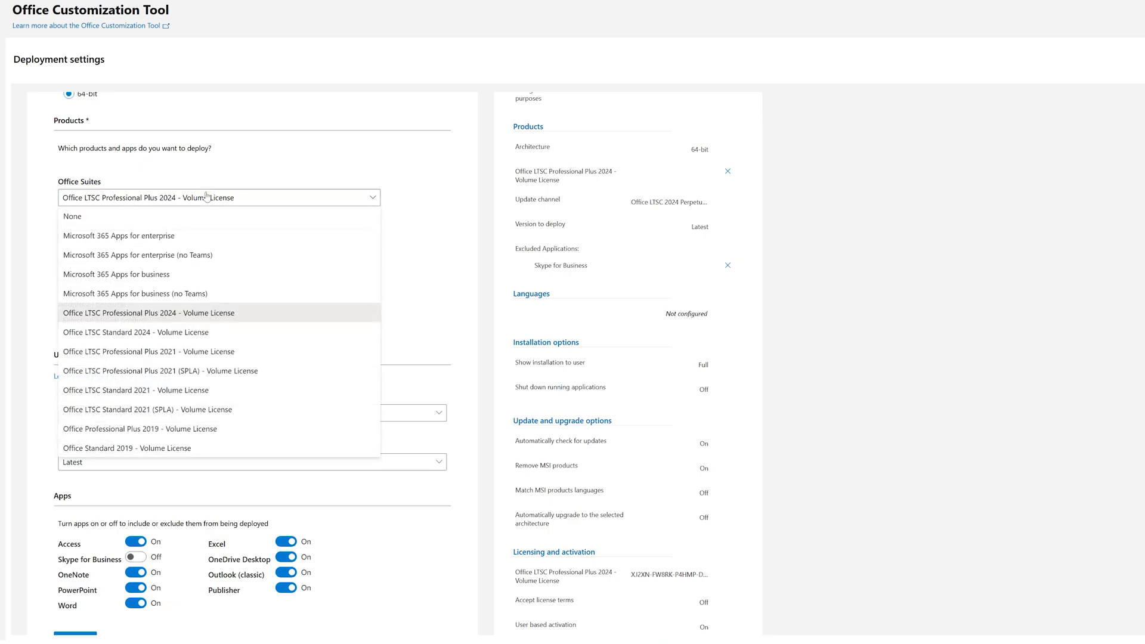
mouse_move(278, 323)
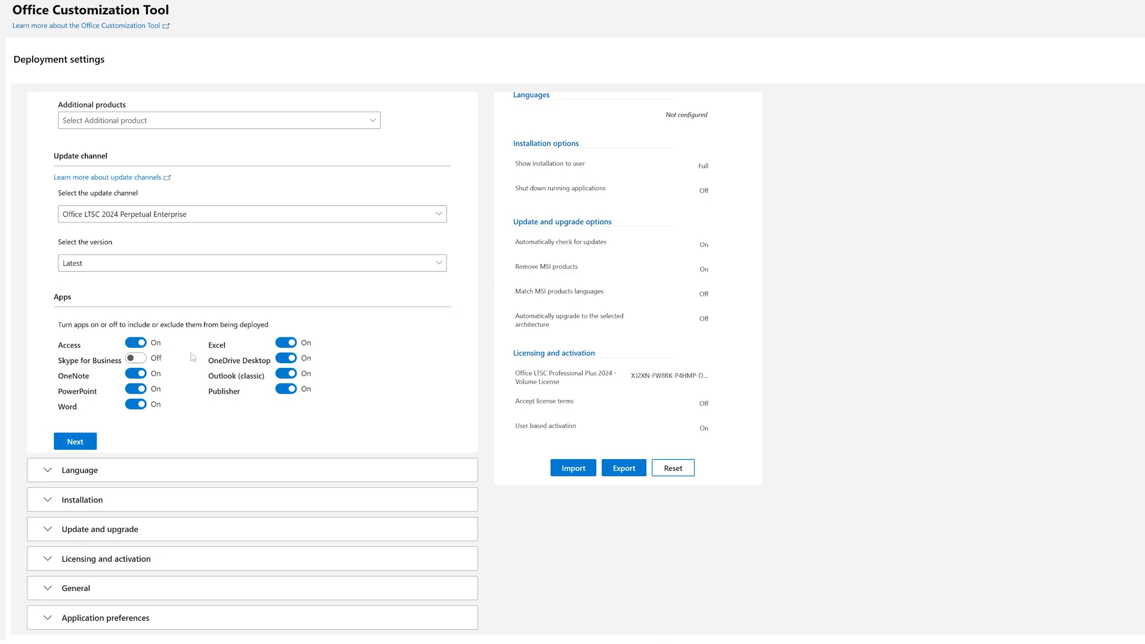
mouse_move(192, 353)
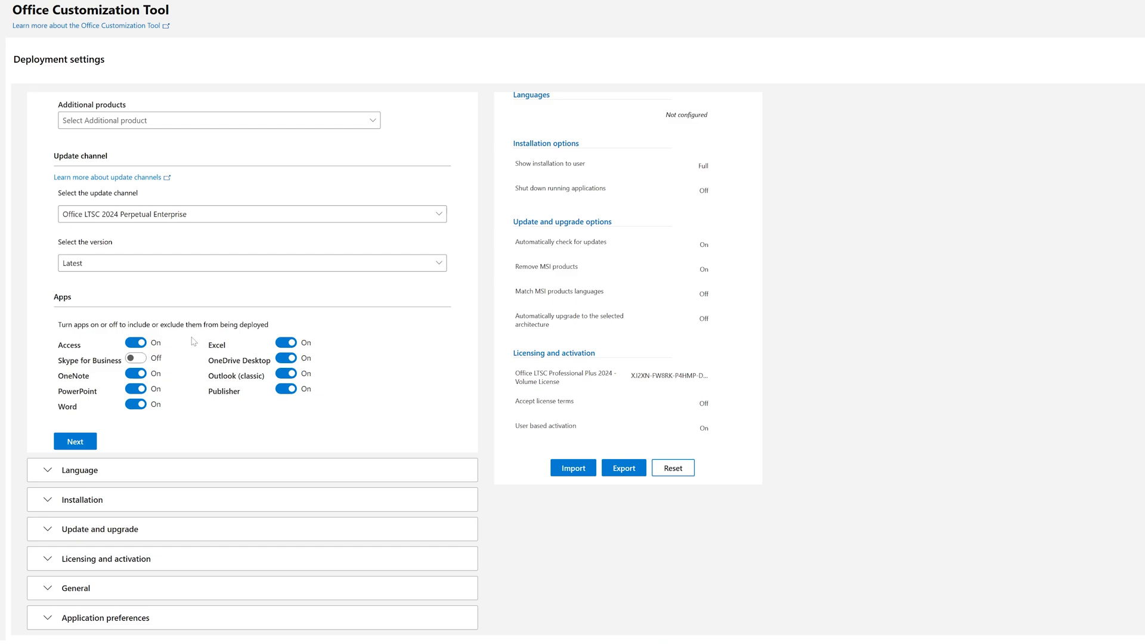
mouse_move(186, 351)
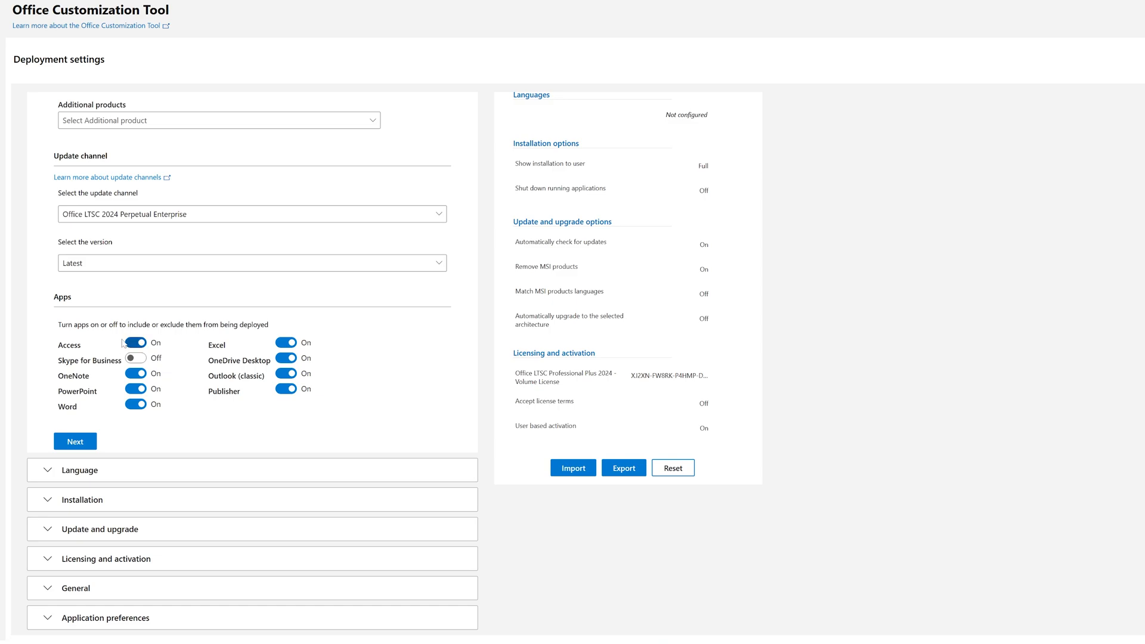
Exclude Access and OneDrive Desktop from the deployment, keeping Publisher included
left_click(134, 343)
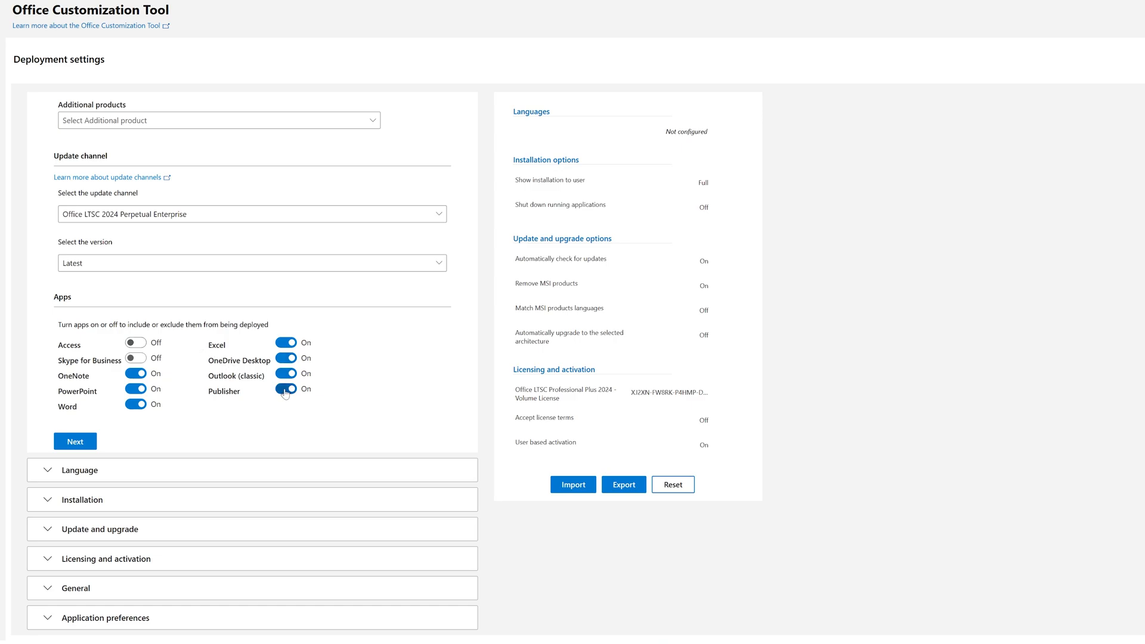
left_click(285, 389)
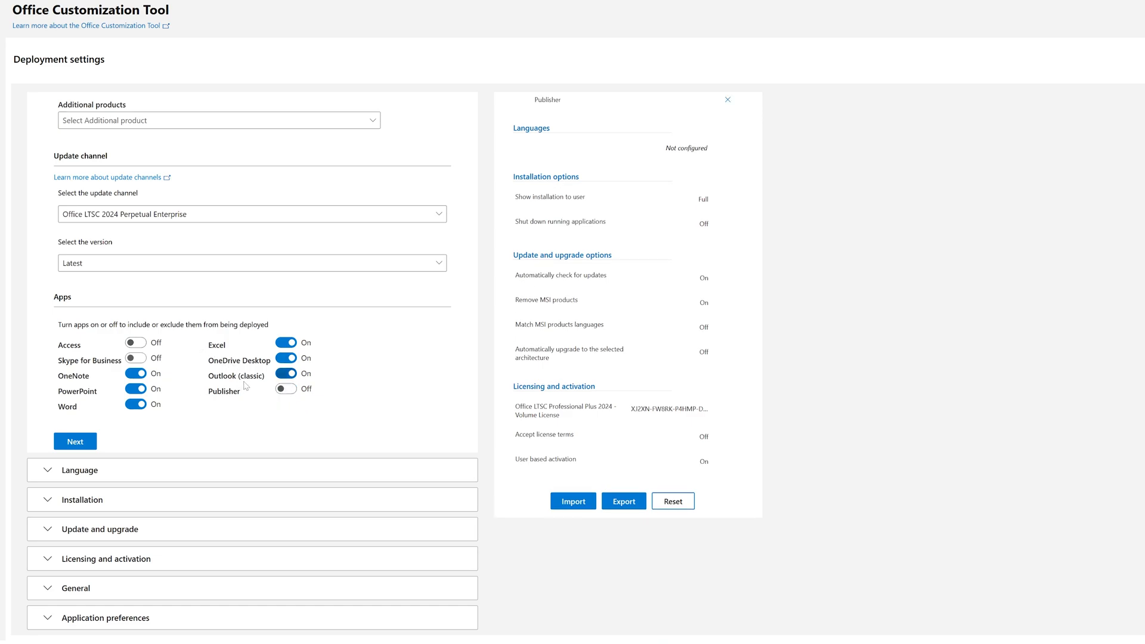
left_click(285, 373)
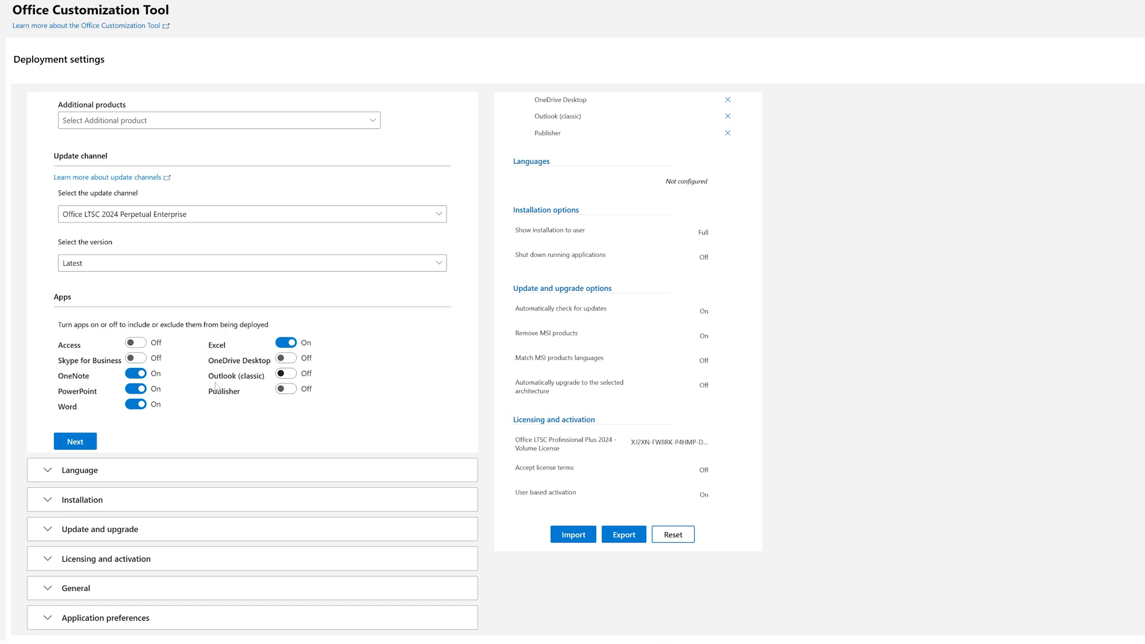
left_click(285, 389)
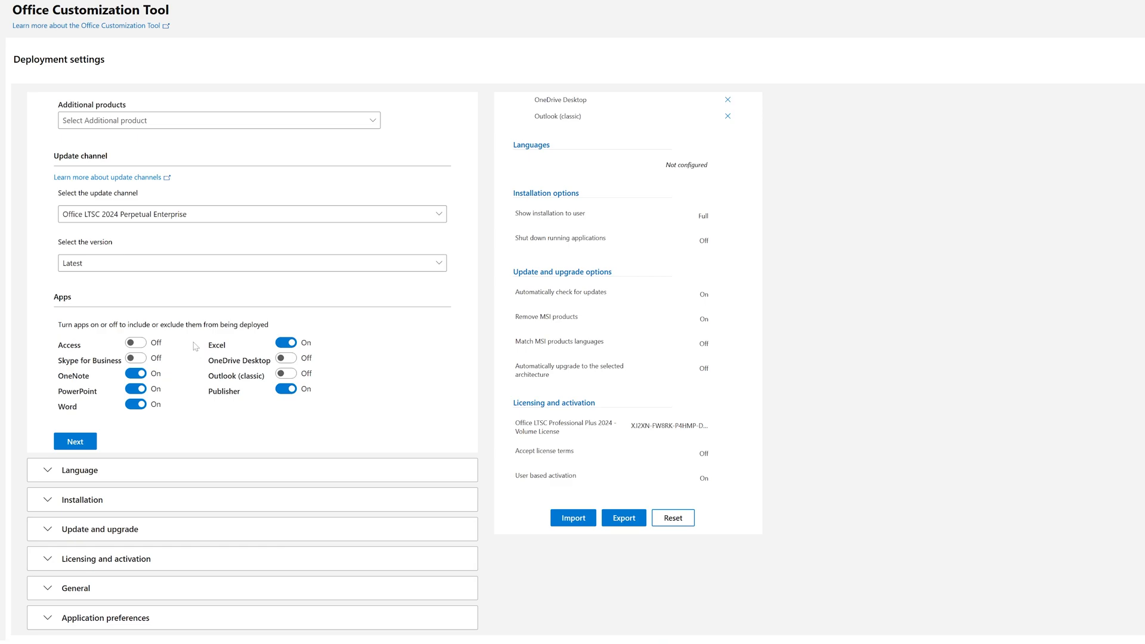
mouse_move(195, 348)
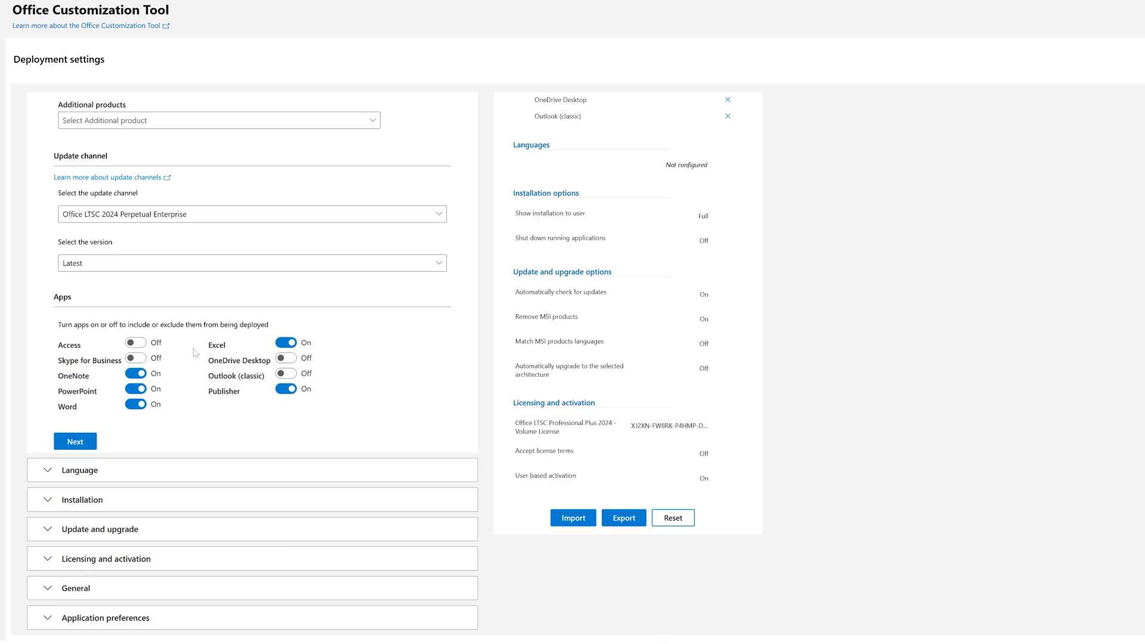
mouse_move(189, 398)
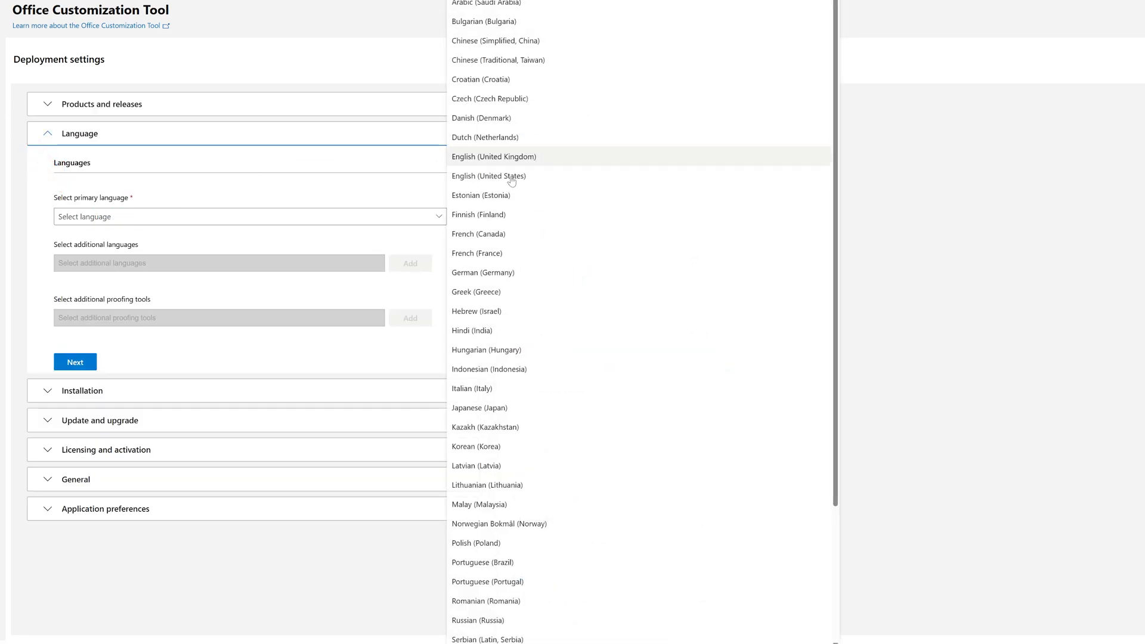
Set English (United States) as primary language and advance through installation options
left_click(489, 175)
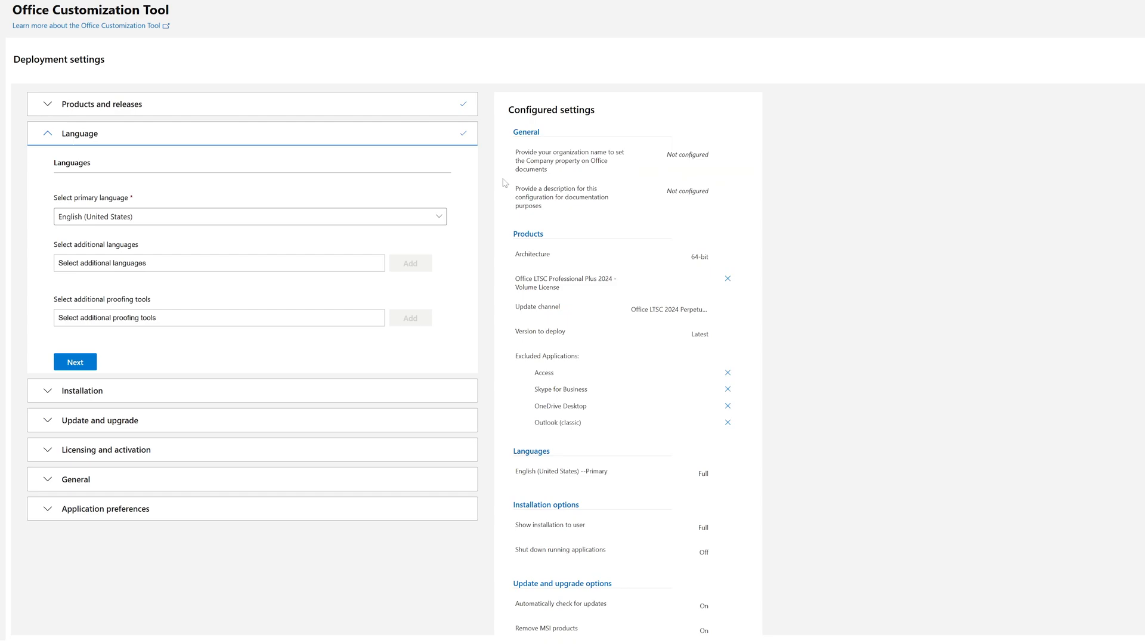
left_click(249, 216)
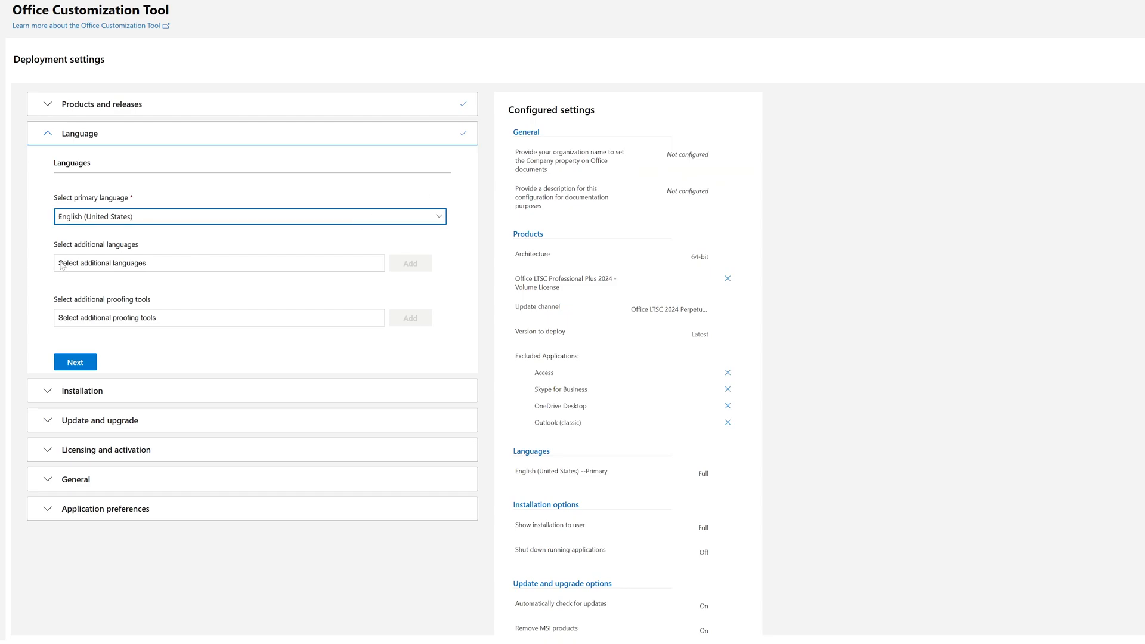
left_click(217, 263)
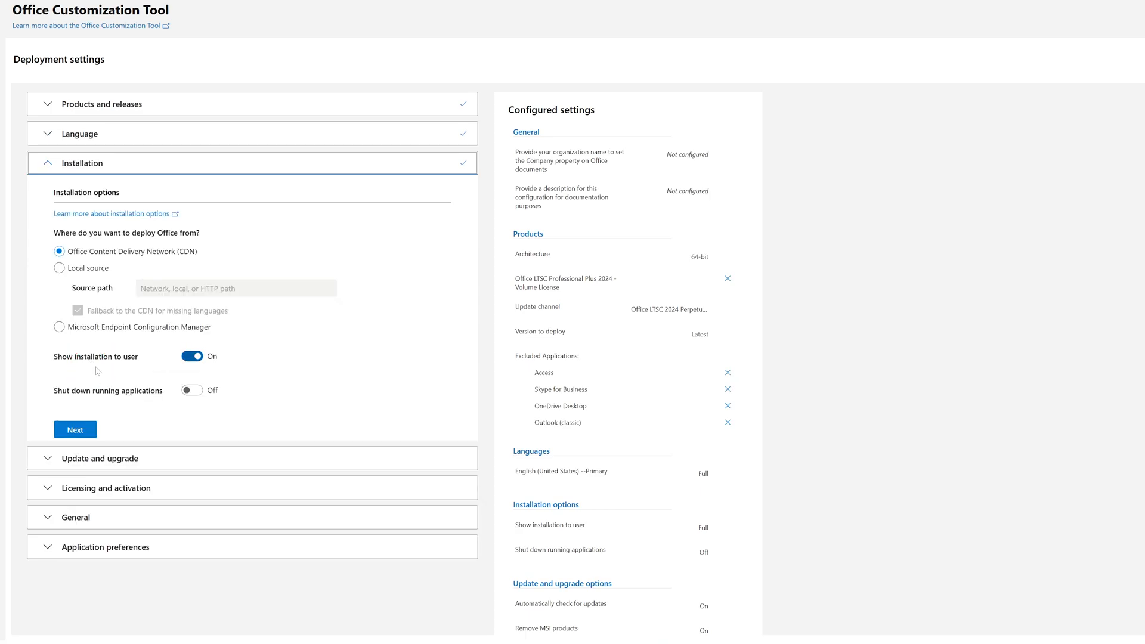
left_click(74, 429)
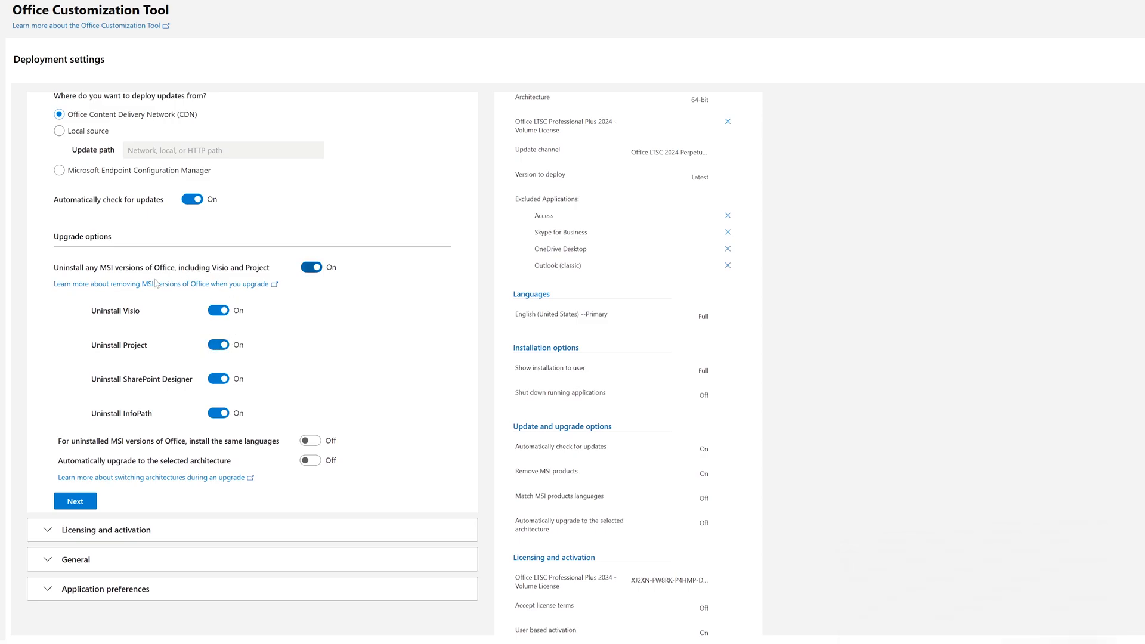
mouse_move(310, 266)
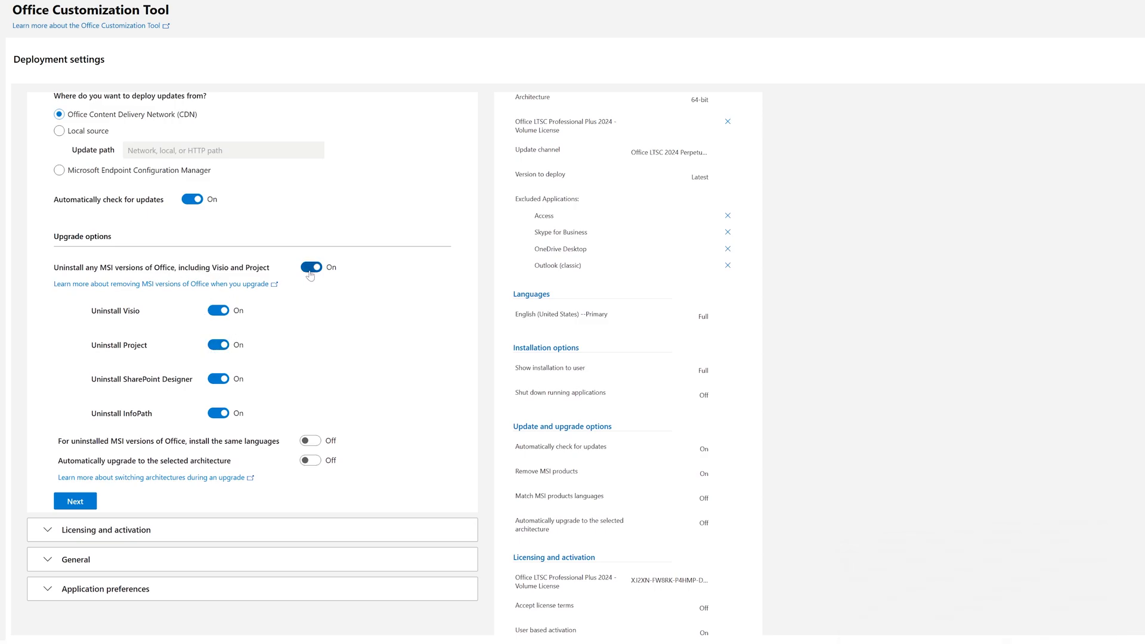
Turn off uninstalling existing MSI Office versions and leave the general settings blank
left_click(310, 266)
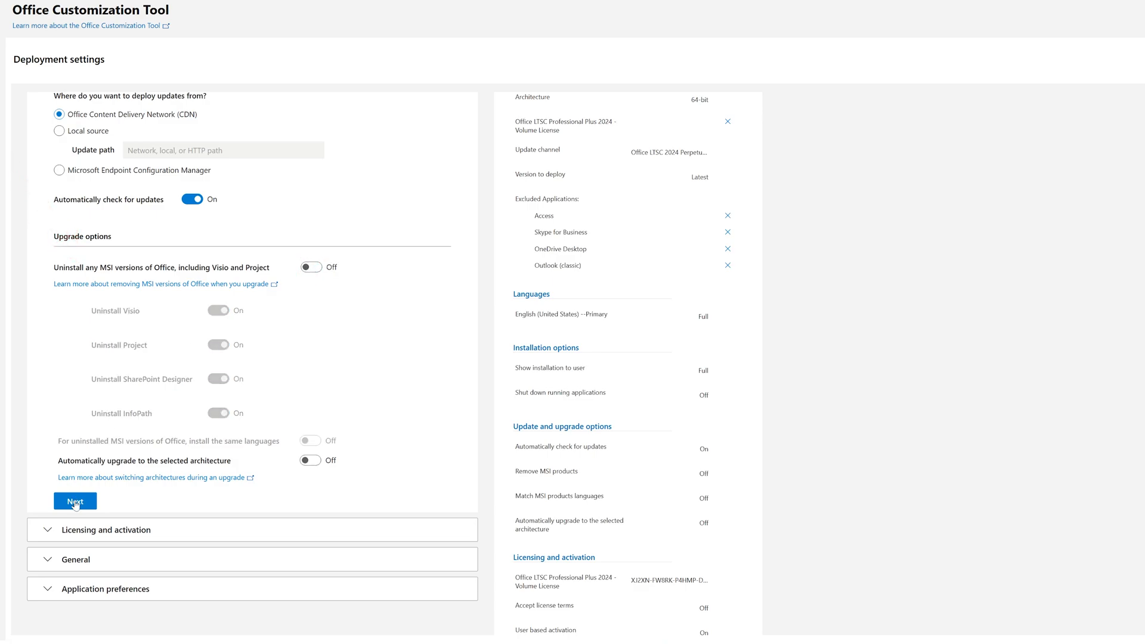
left_click(74, 501)
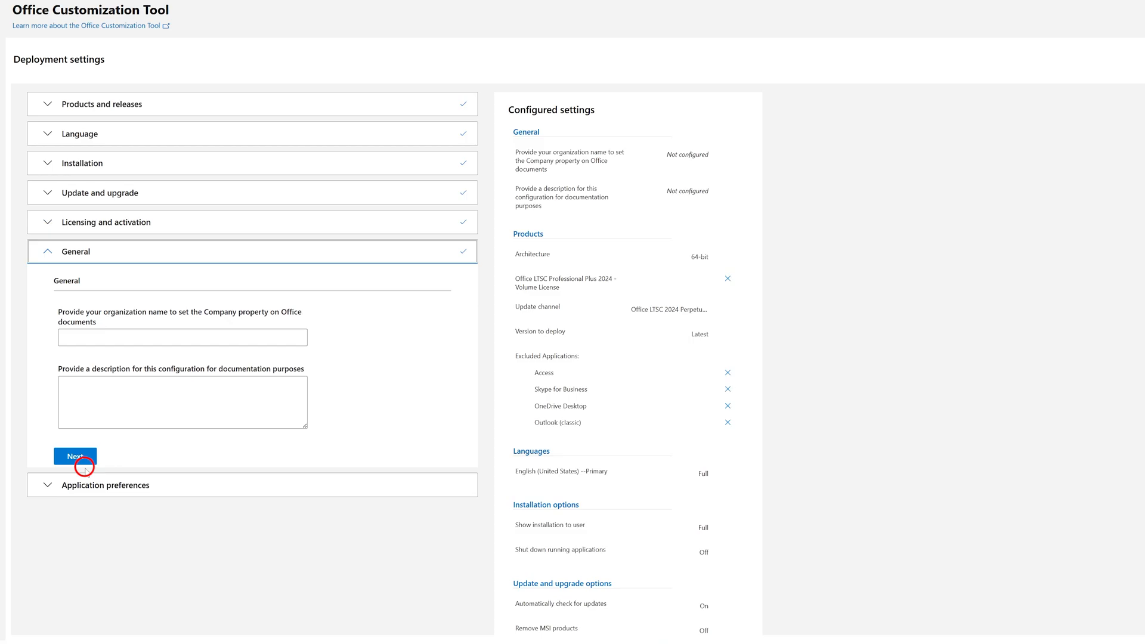
left_click(72, 455)
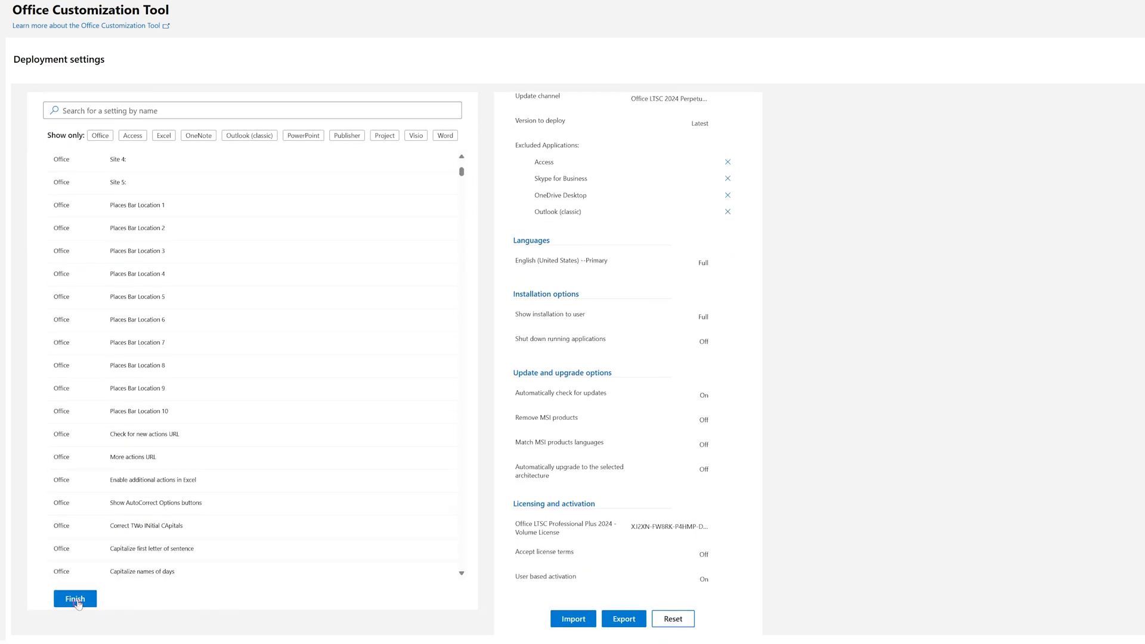
Finish, choose Office Open XML as default format and export the file as Configuration
left_click(74, 598)
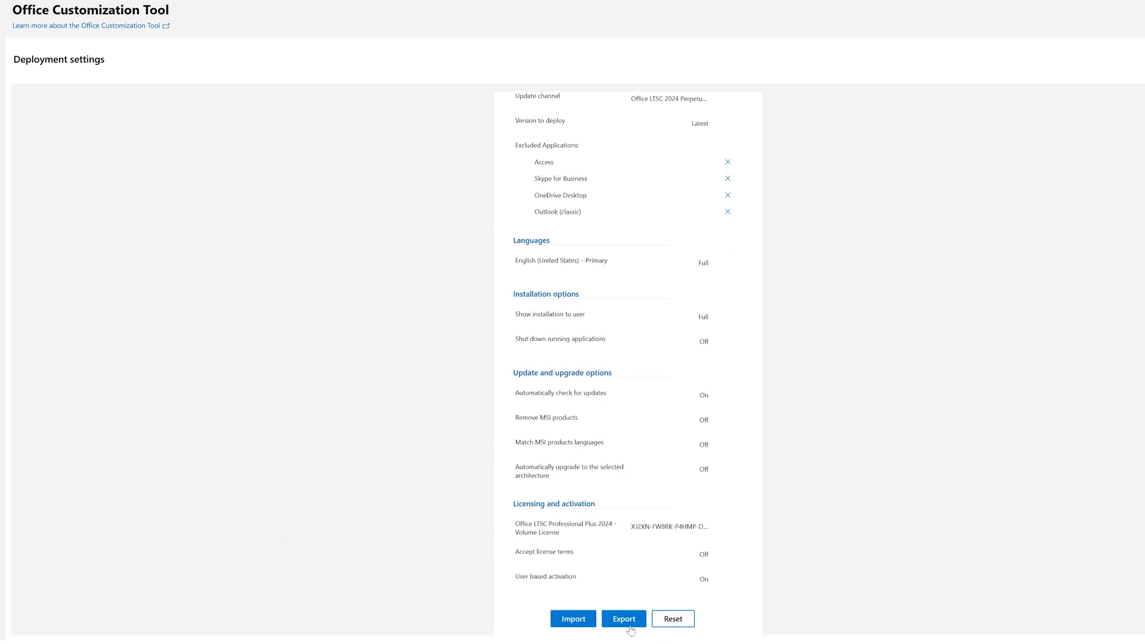
left_click(623, 619)
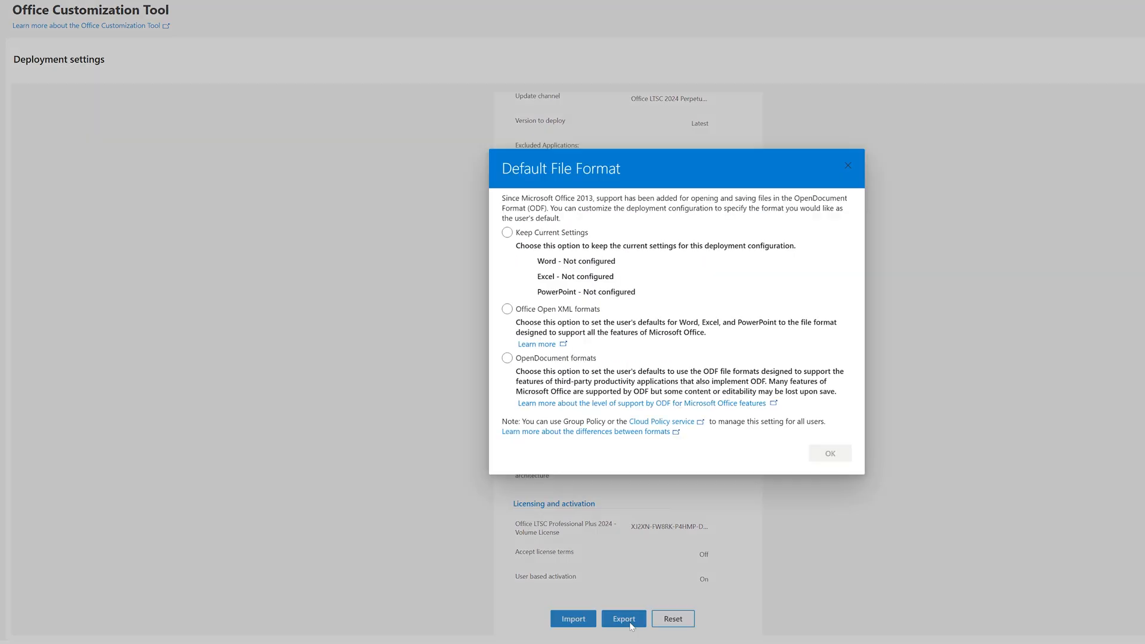
left_click(507, 309)
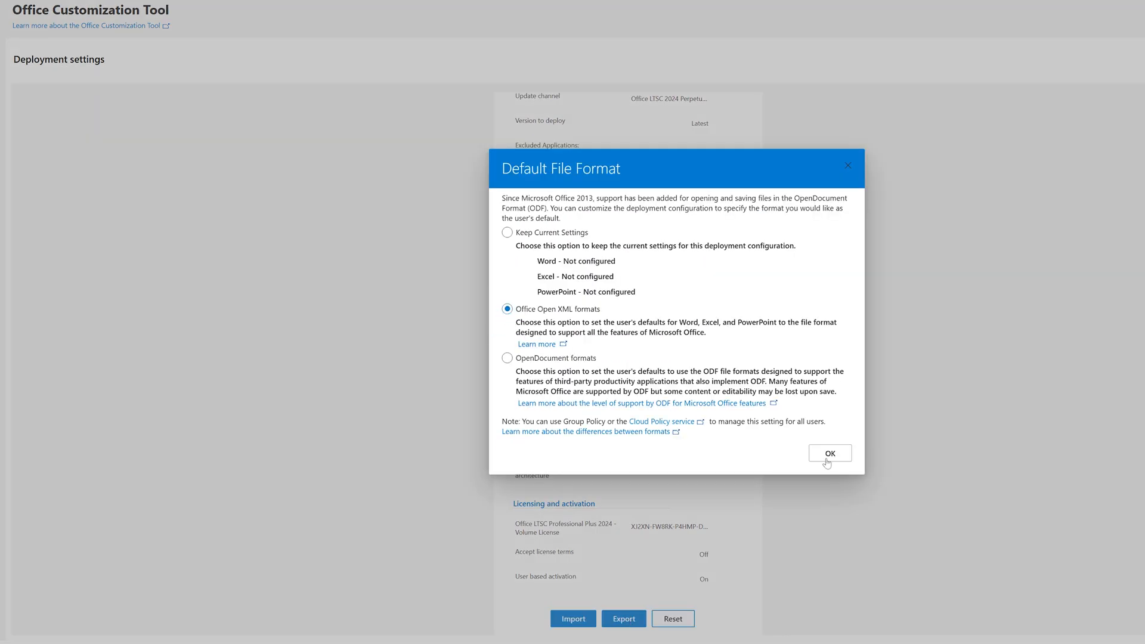
left_click(830, 453)
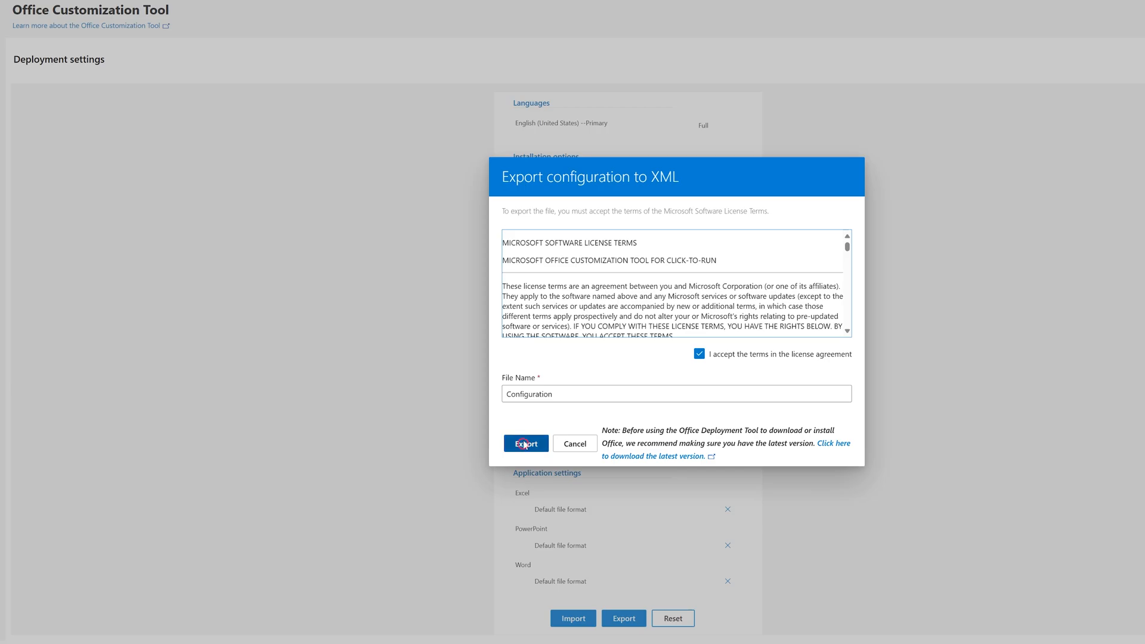
left_click(525, 444)
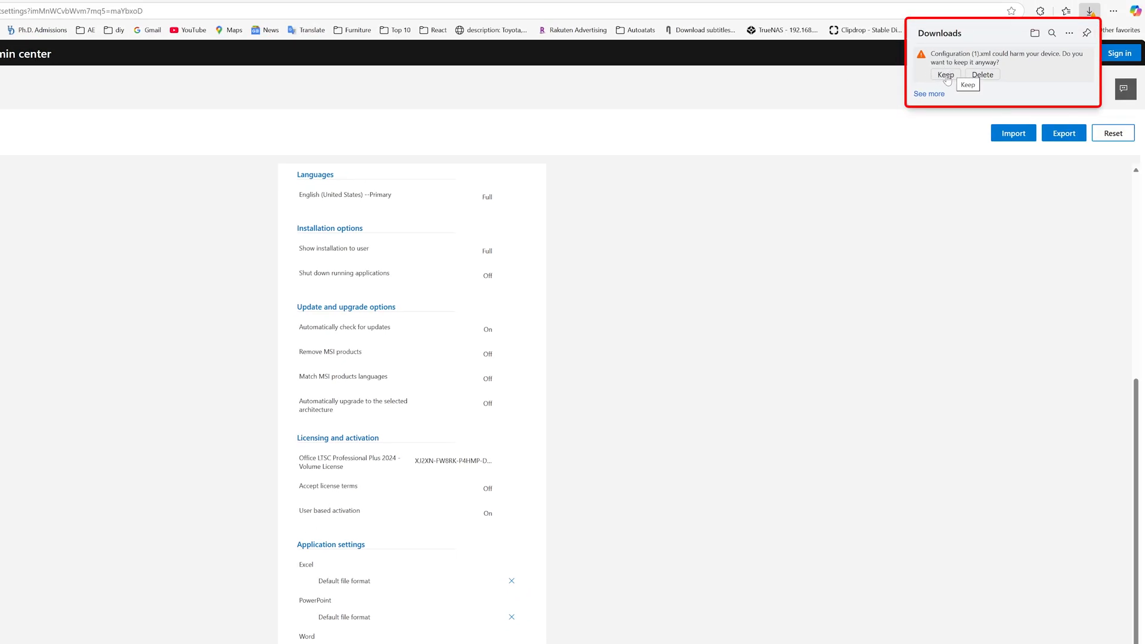
Keep the downloaded Configuration (1).xml despite the safety warning
left_click(945, 74)
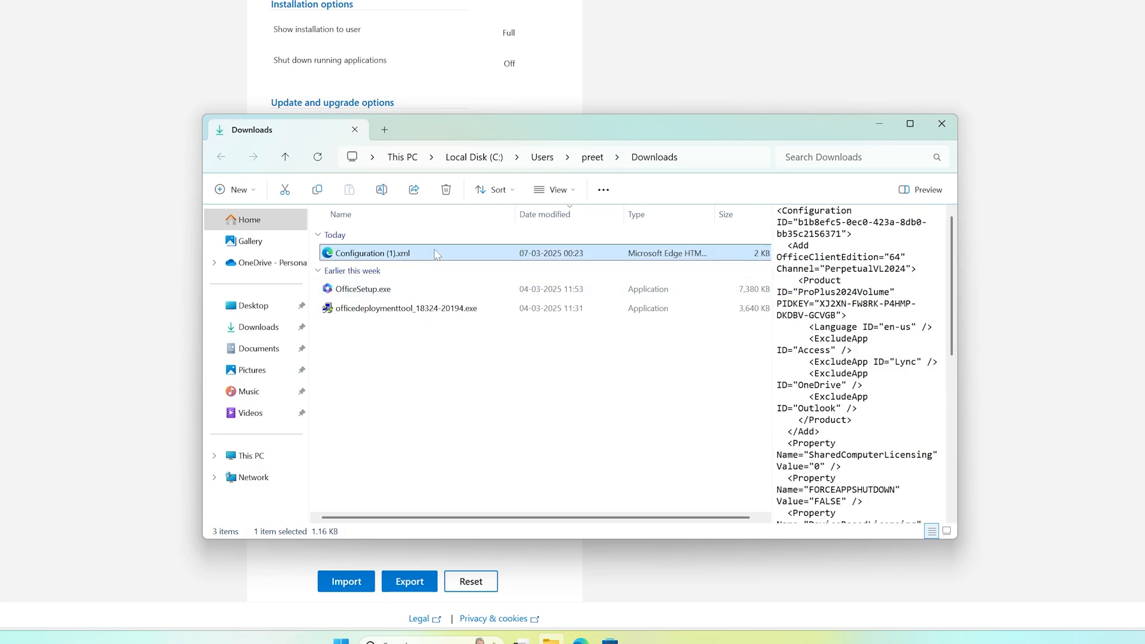
Rename the download to Configuration.xml and copy it
left_click(372, 253)
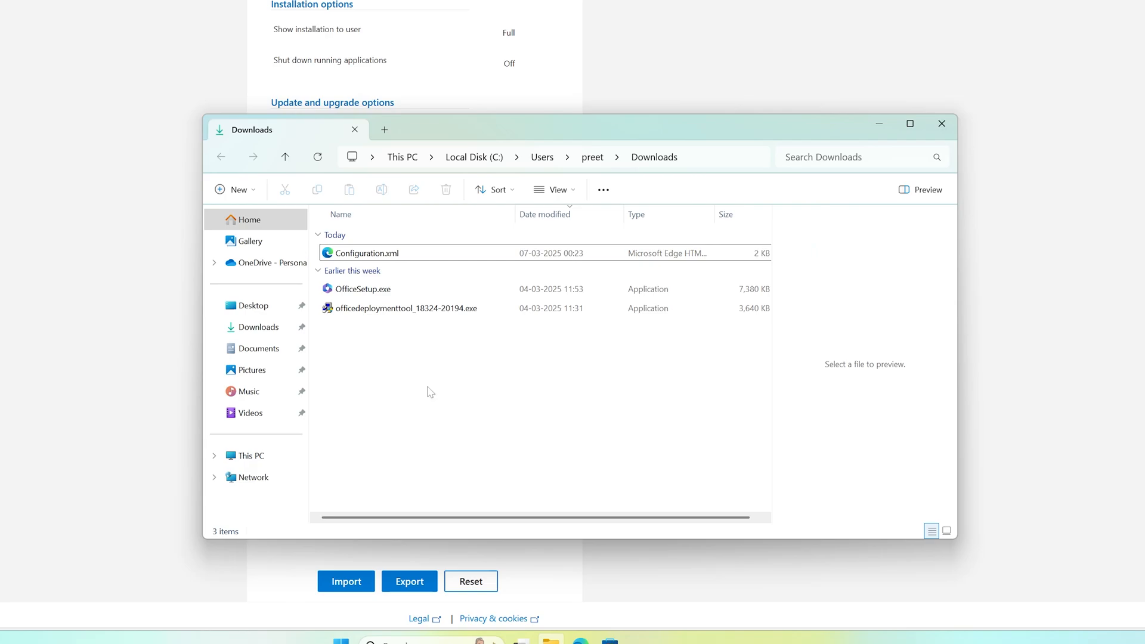
left_click(365, 253)
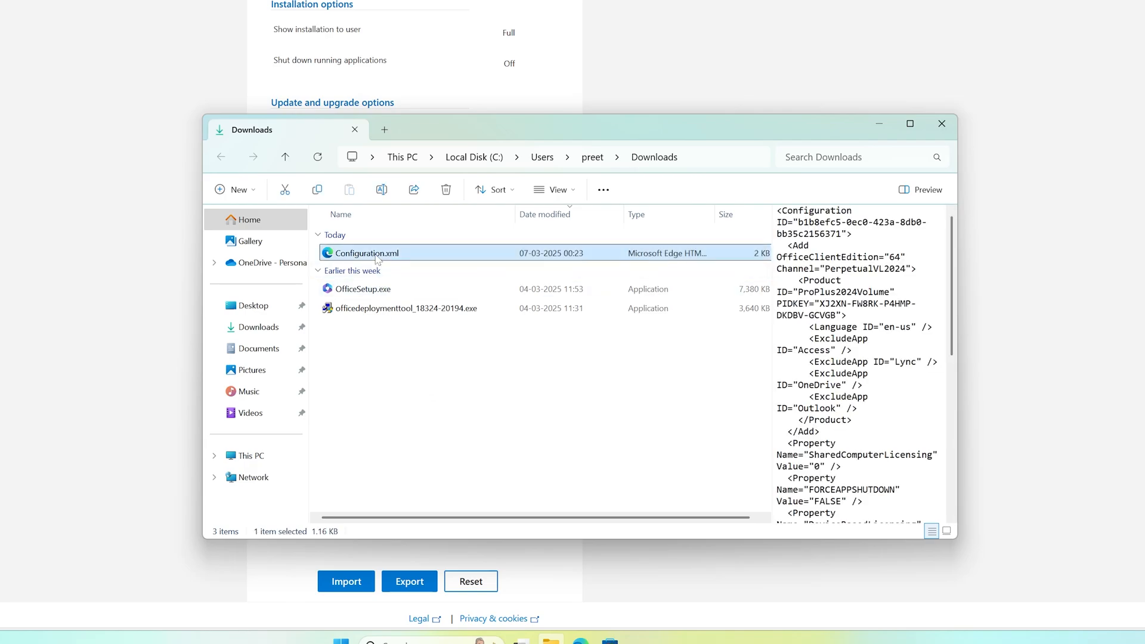
right_click(369, 252)
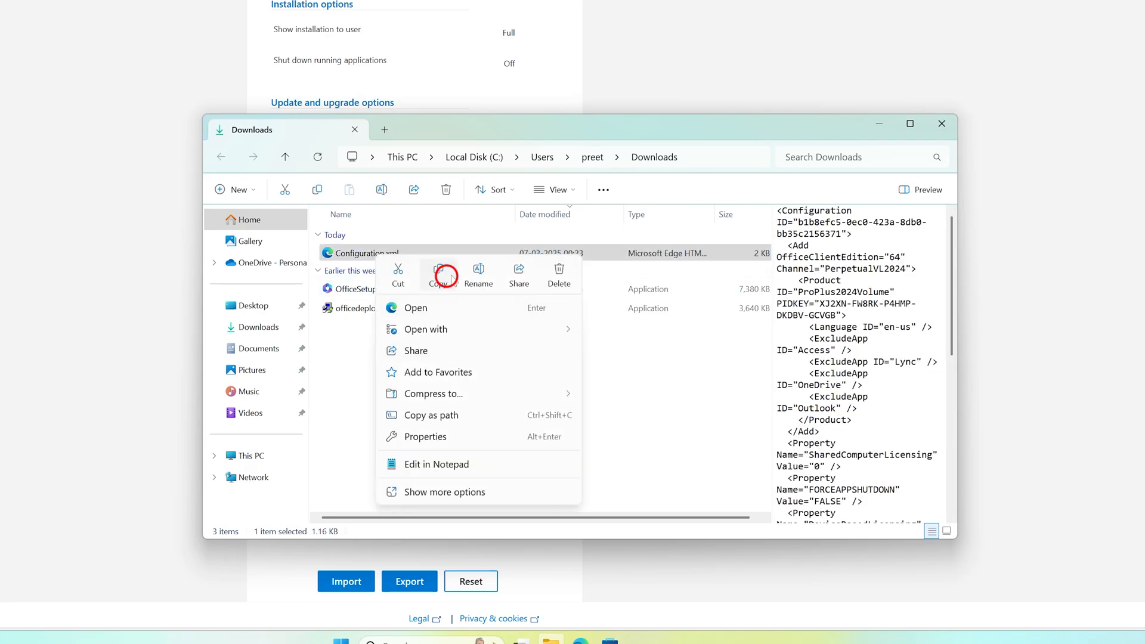
left_click(253, 306)
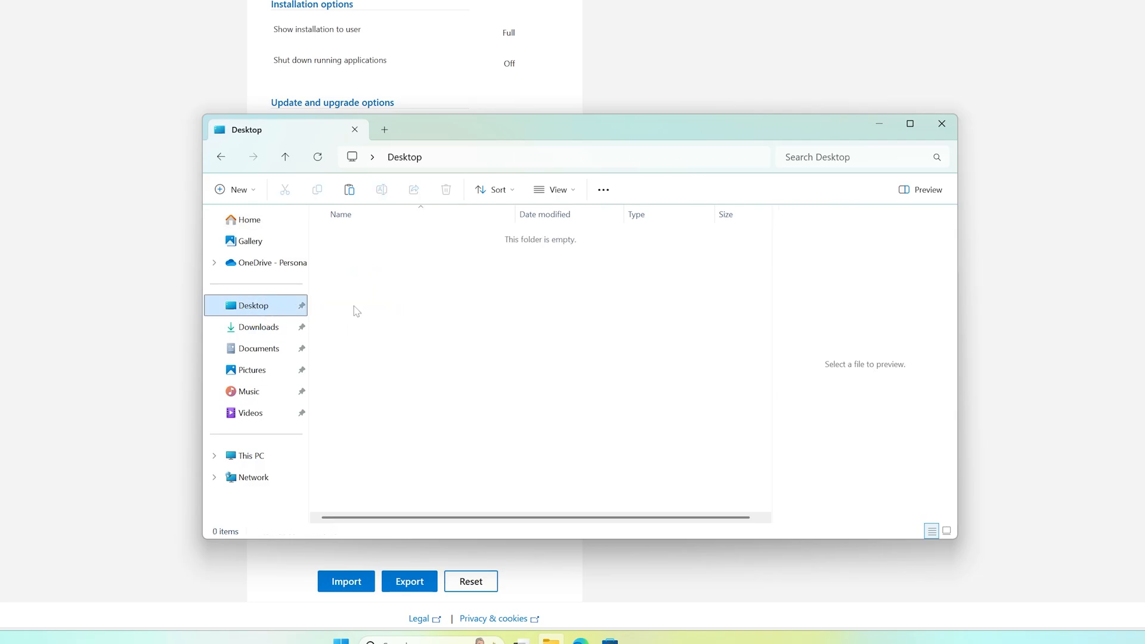
Create a new folder named office on the Desktop
left_click(235, 190)
type("office")
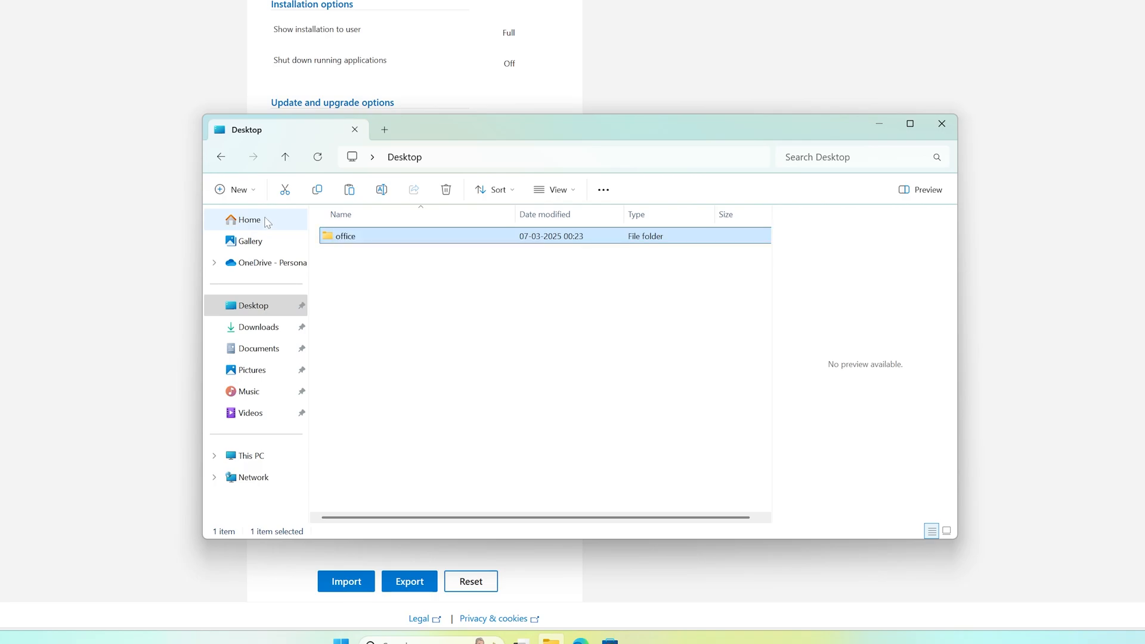
right_click(395, 289)
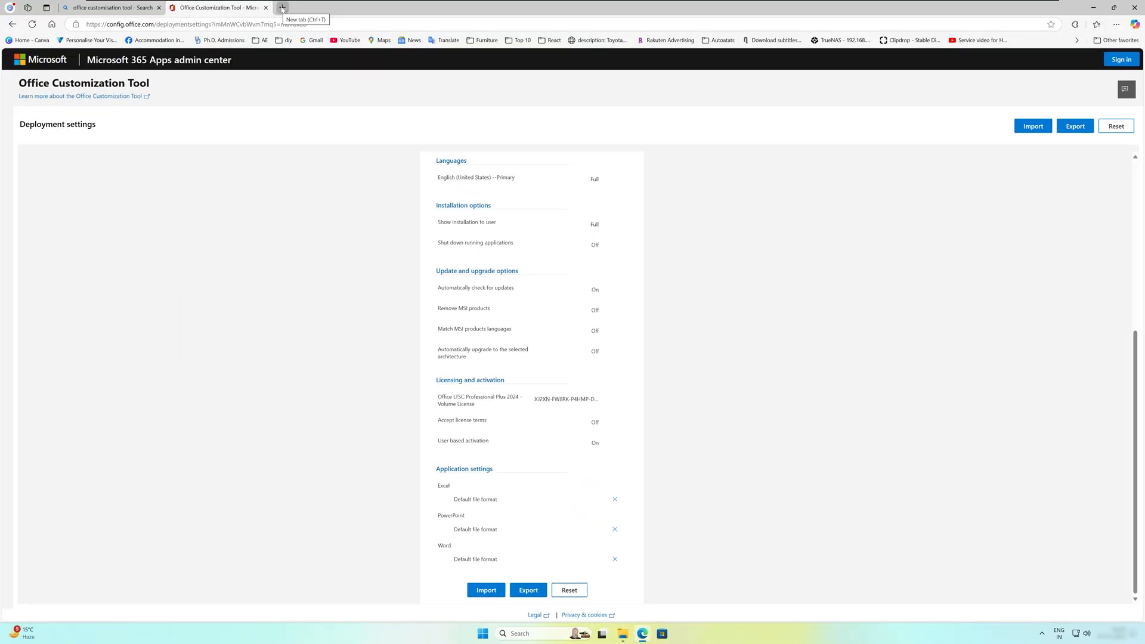
Follow the video description link to the Office Deployment Tool download page in a new tab
left_click(281, 7)
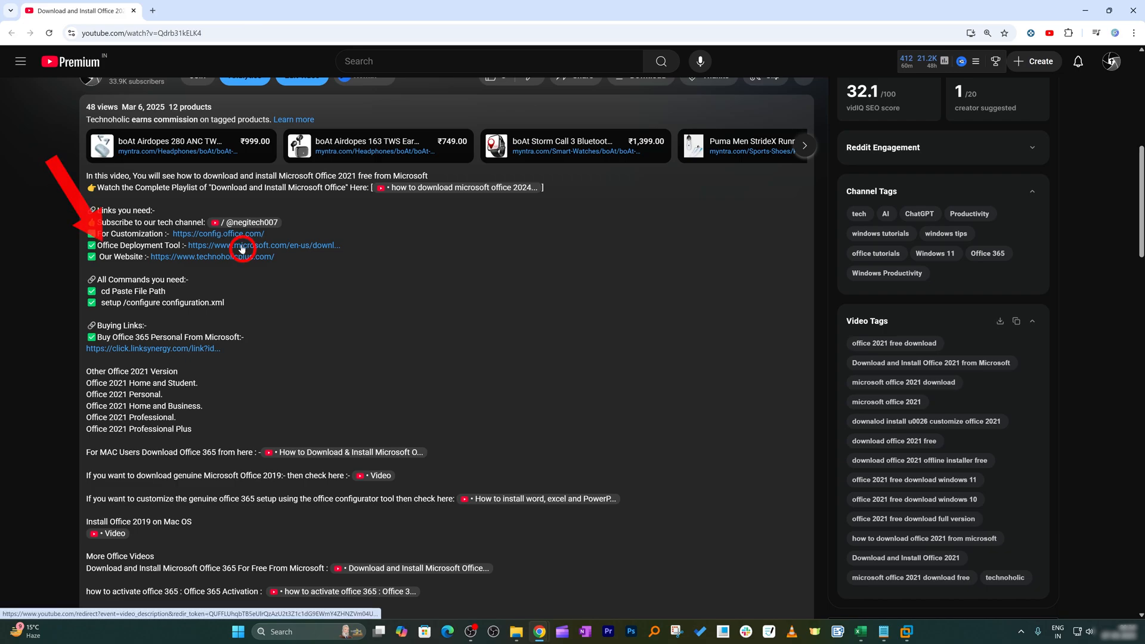
left_click(258, 246)
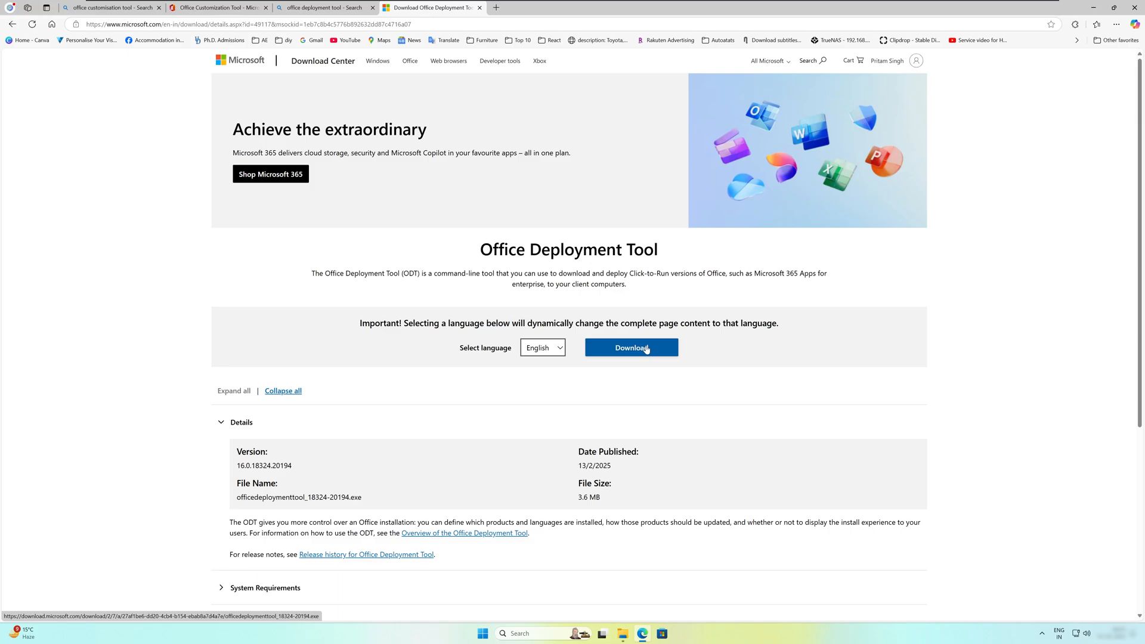
Download the Office Deployment Tool and show it in the Downloads folder
left_click(631, 347)
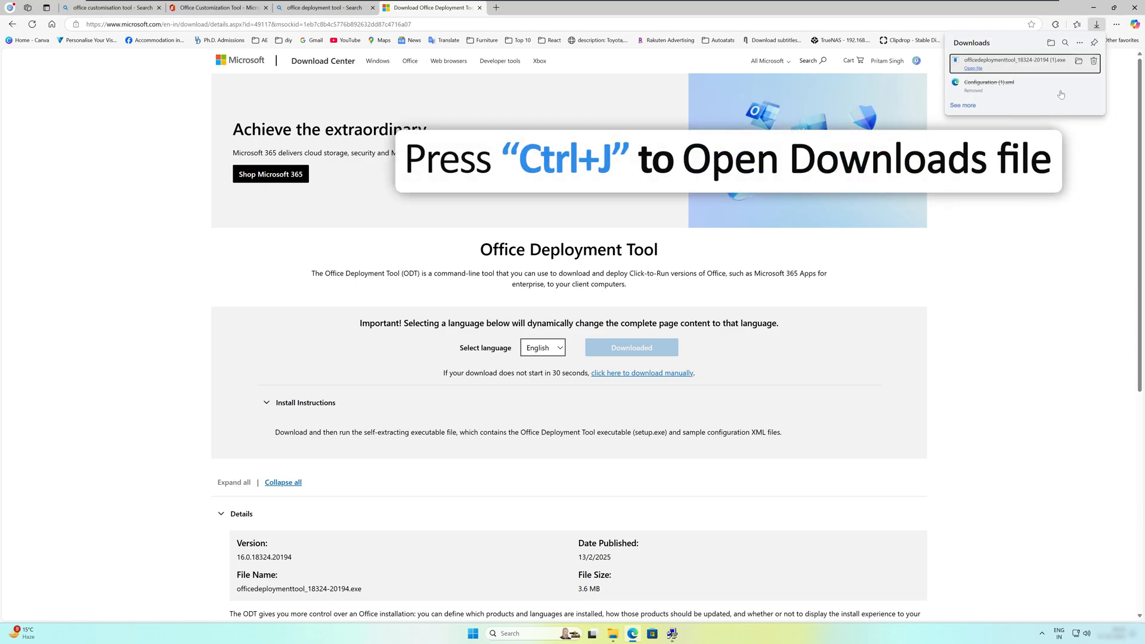
mouse_move(1079, 61)
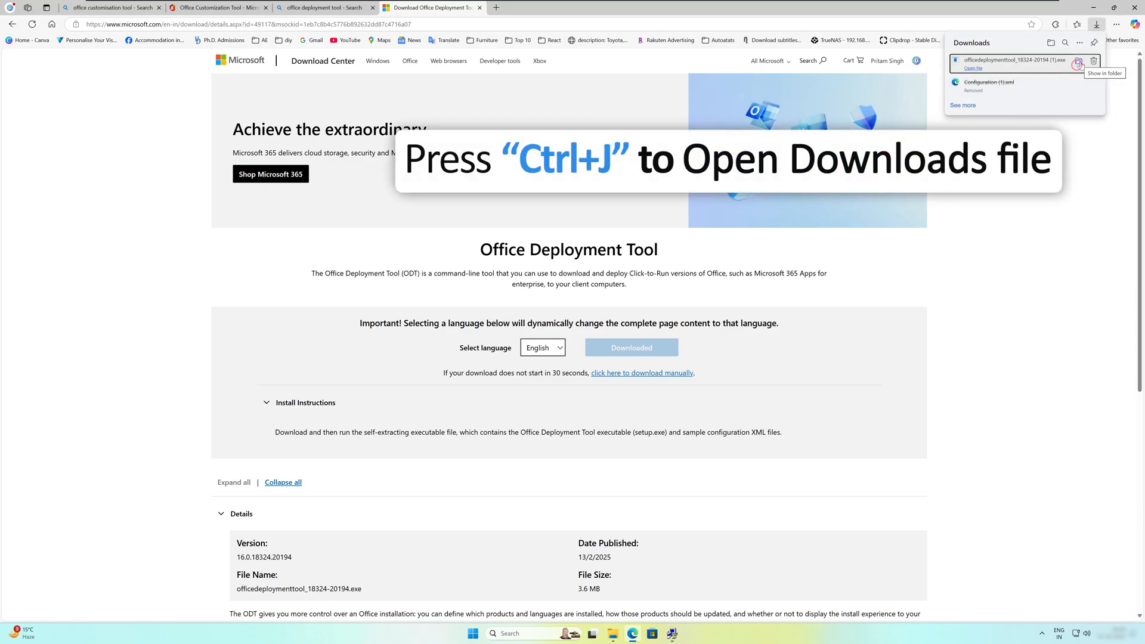
left_click(1078, 64)
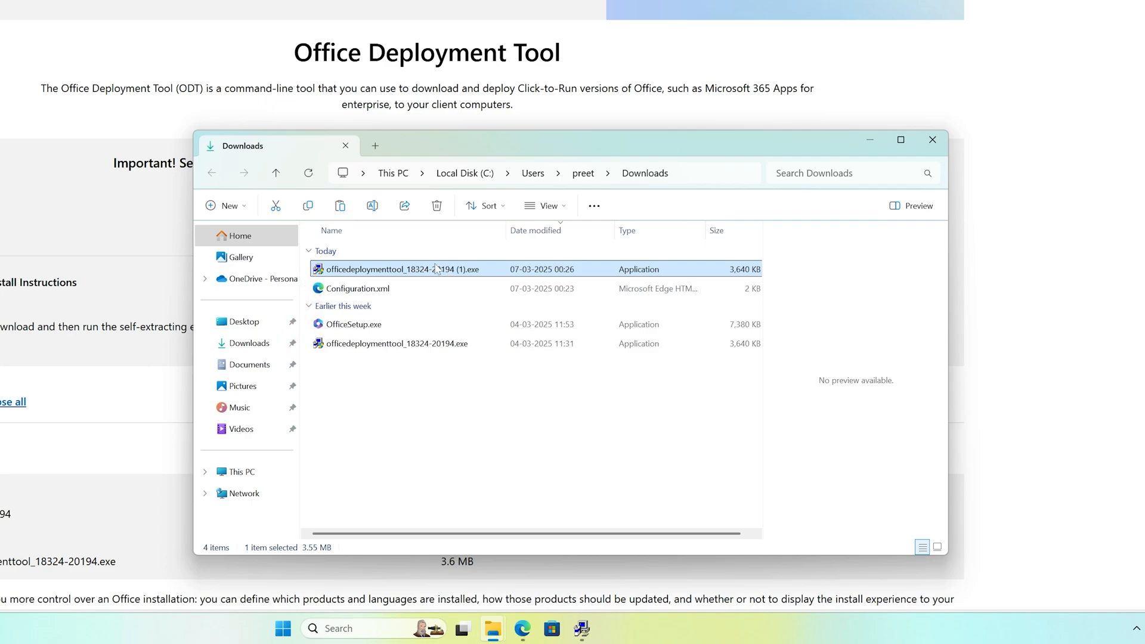
mouse_move(445, 268)
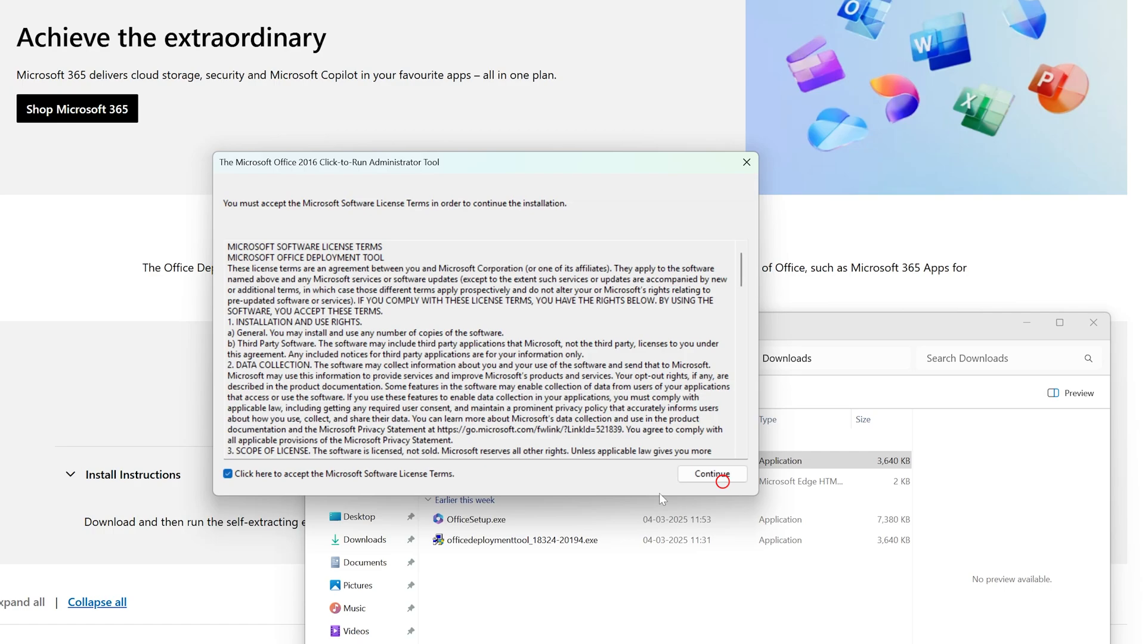
Accept the license and extract the tool's files into the Desktop office folder
left_click(710, 474)
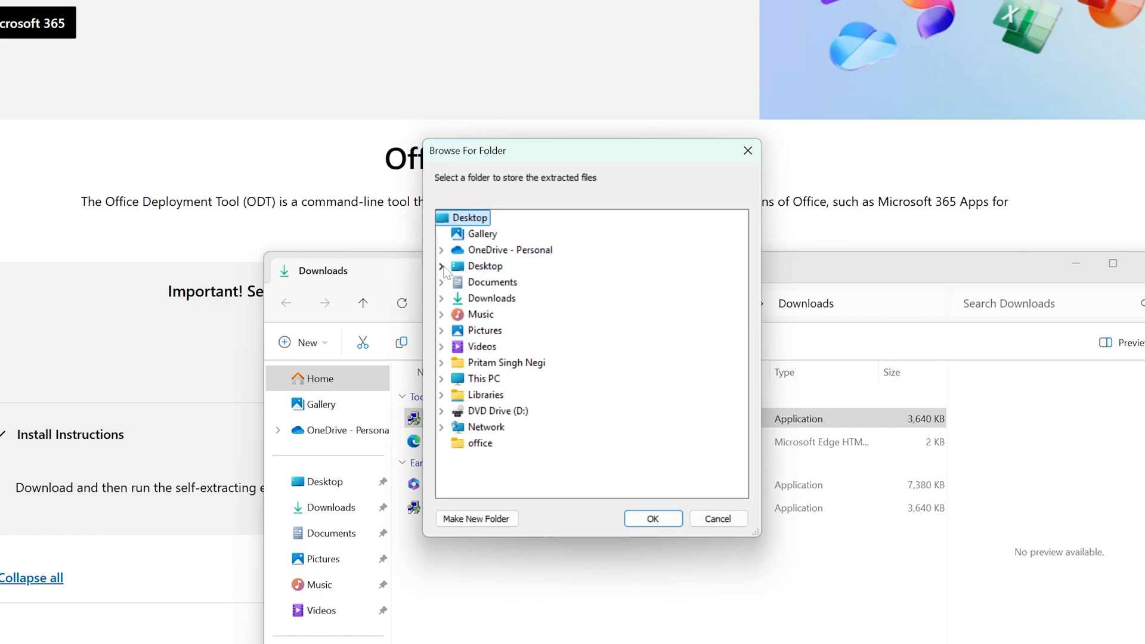
left_click(441, 266)
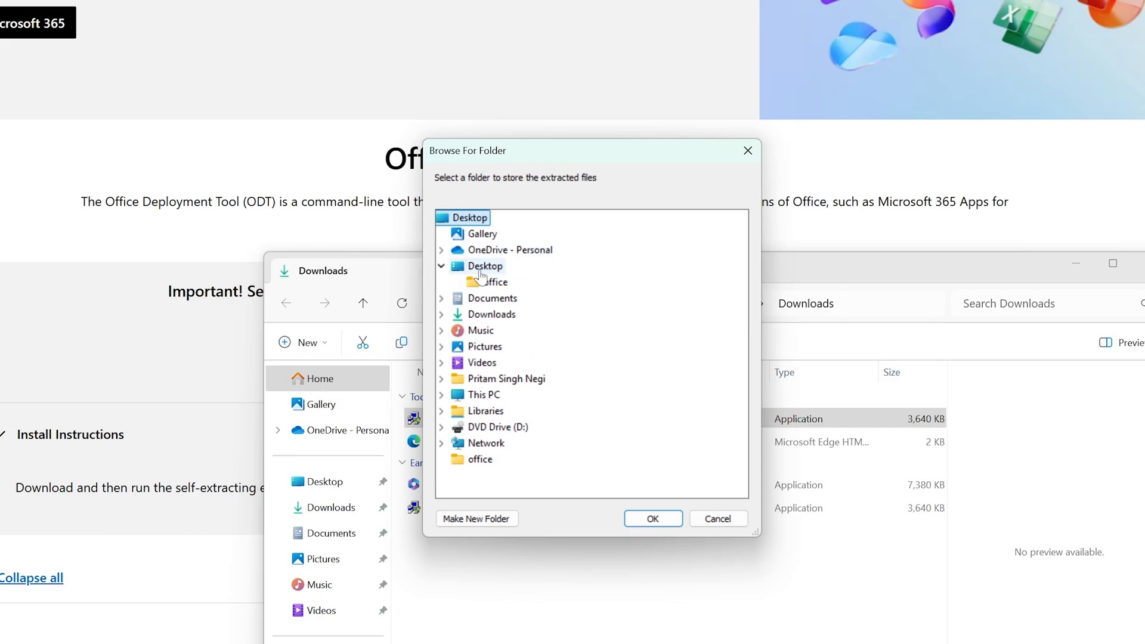
left_click(494, 282)
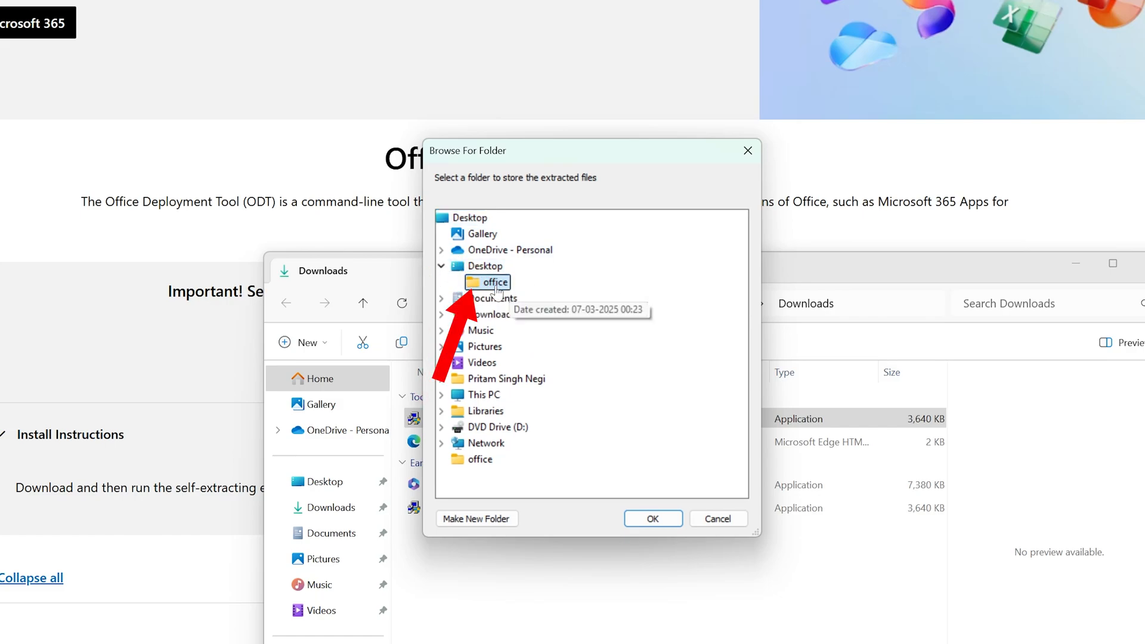
left_click(652, 519)
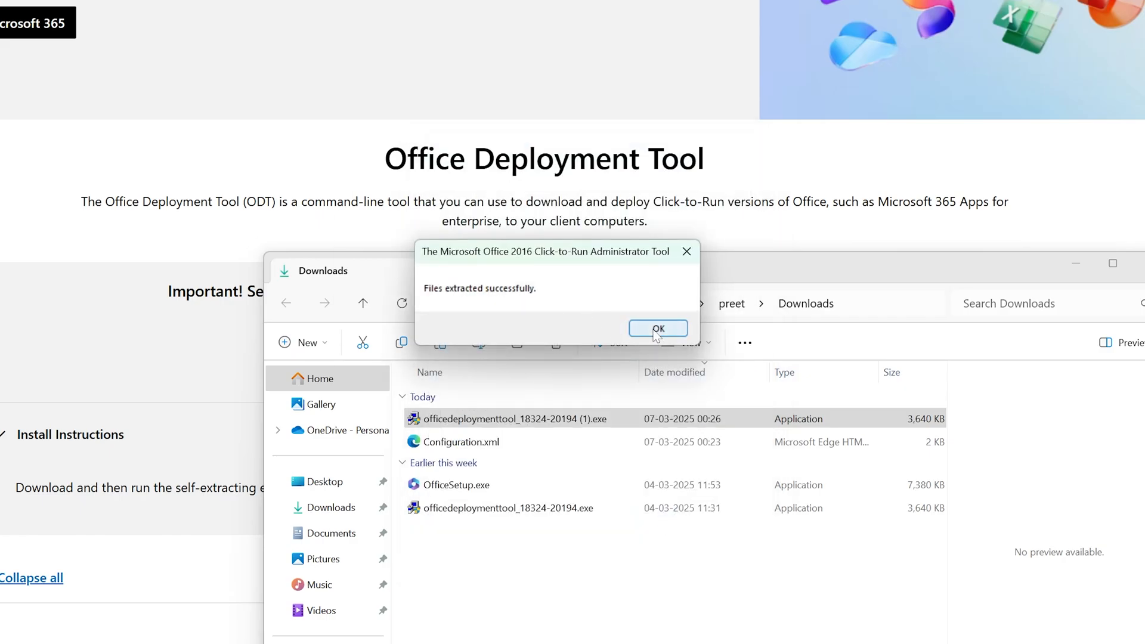
left_click(656, 327)
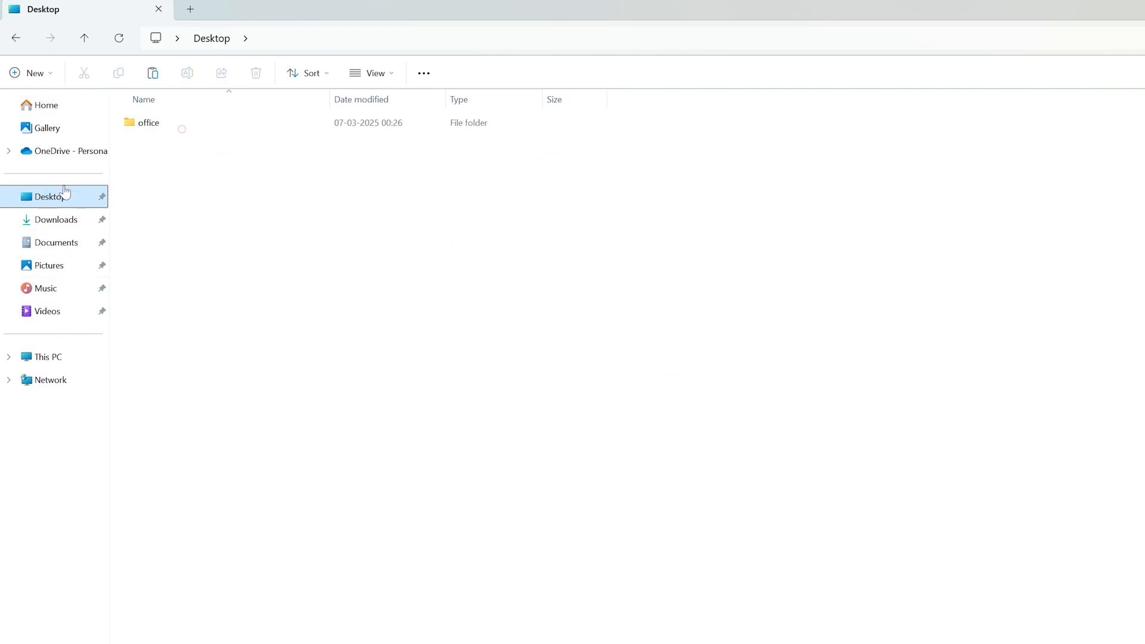
Confirm the office folder holds setup.exe and Configuration.xml, then bring up the Start menu
double_click(148, 122)
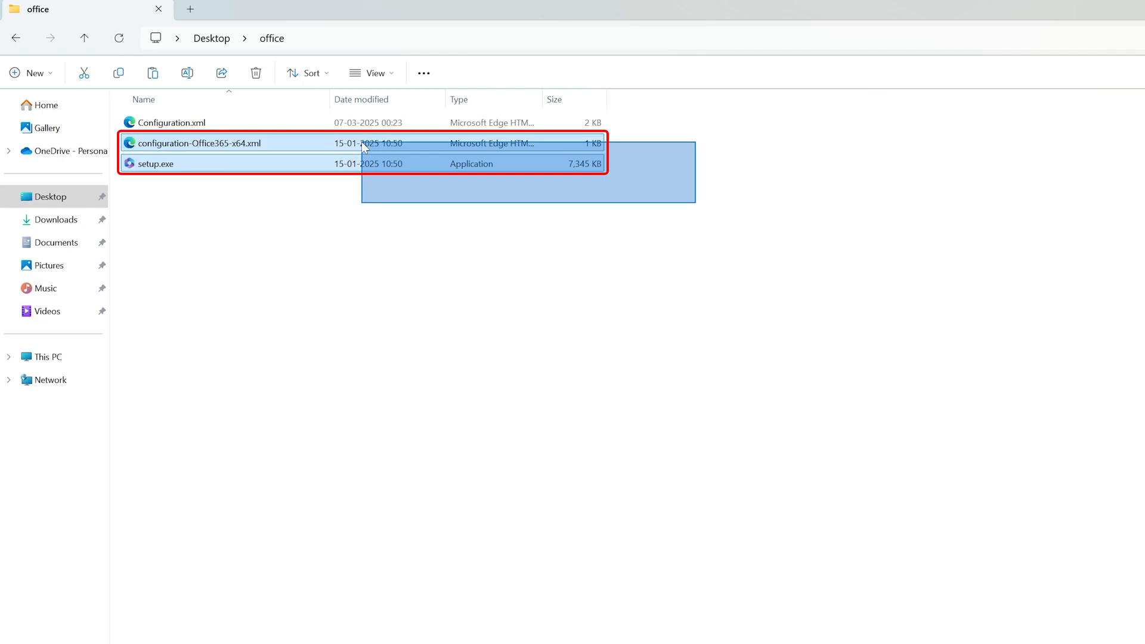
left_click(197, 142)
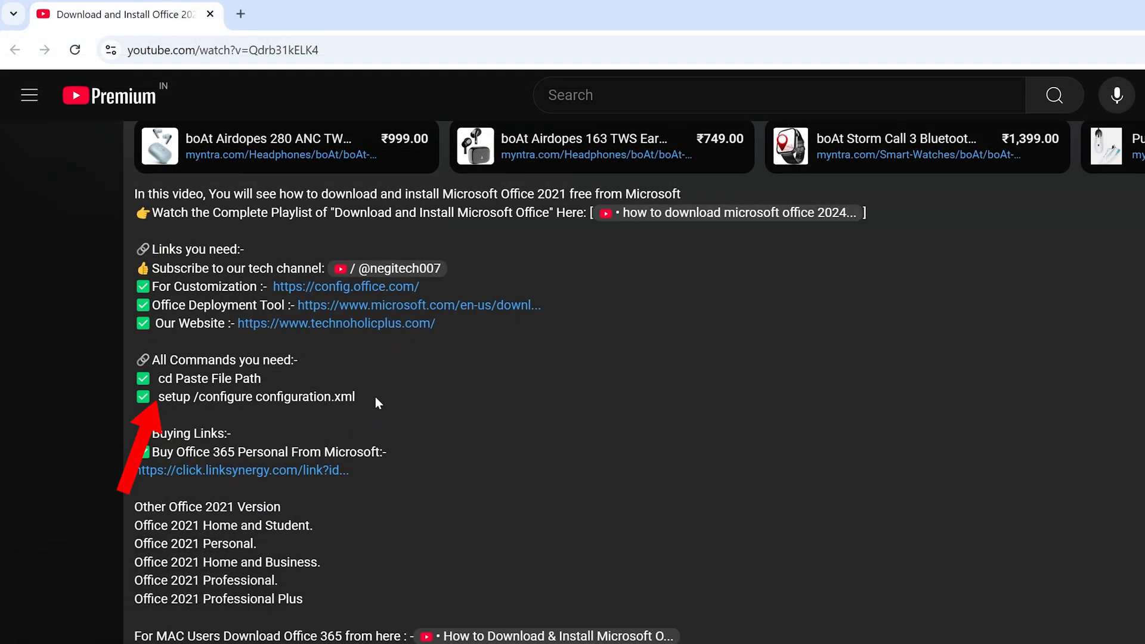
right_click(255, 396)
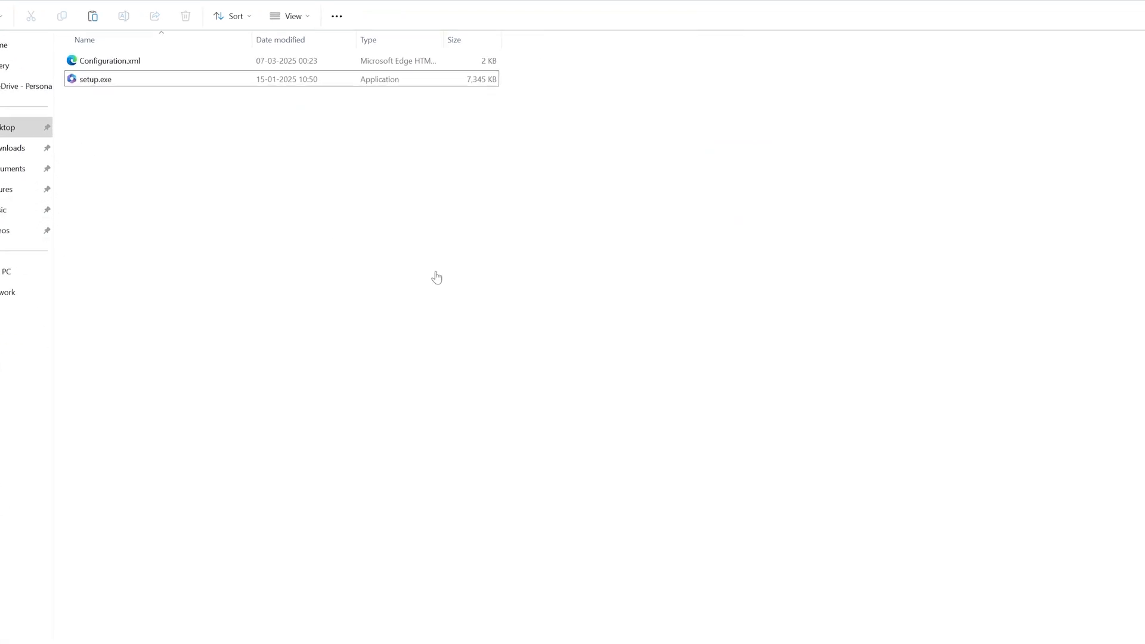
left_click(464, 633)
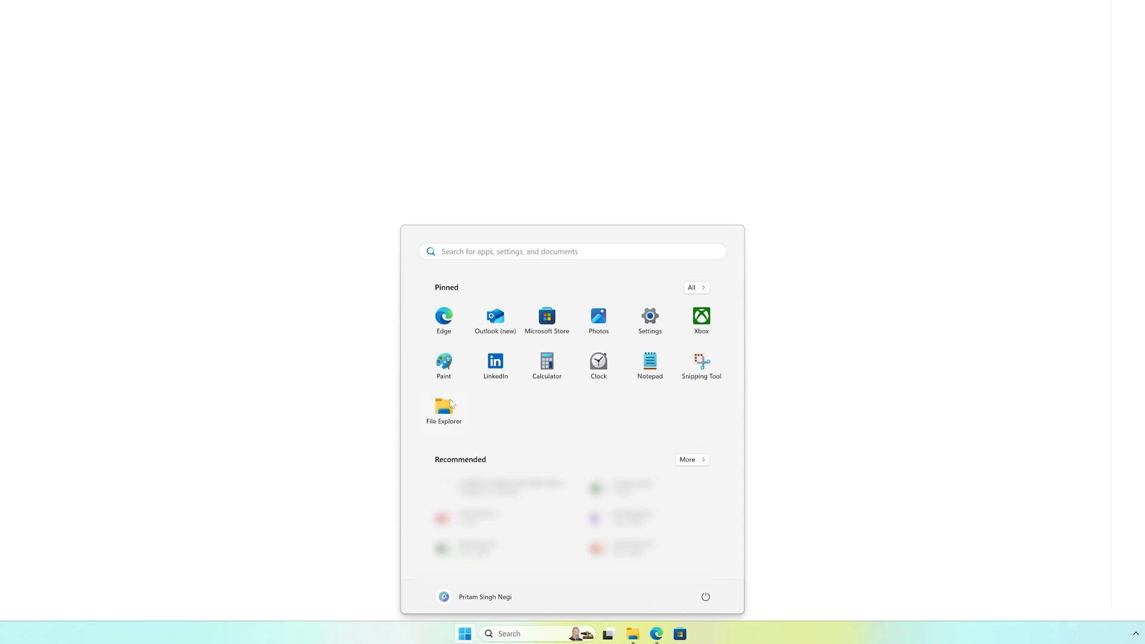
Launch an administrator Command Prompt via 'cmd' search, approving UAC, and copy the office folder path
type("cmd")
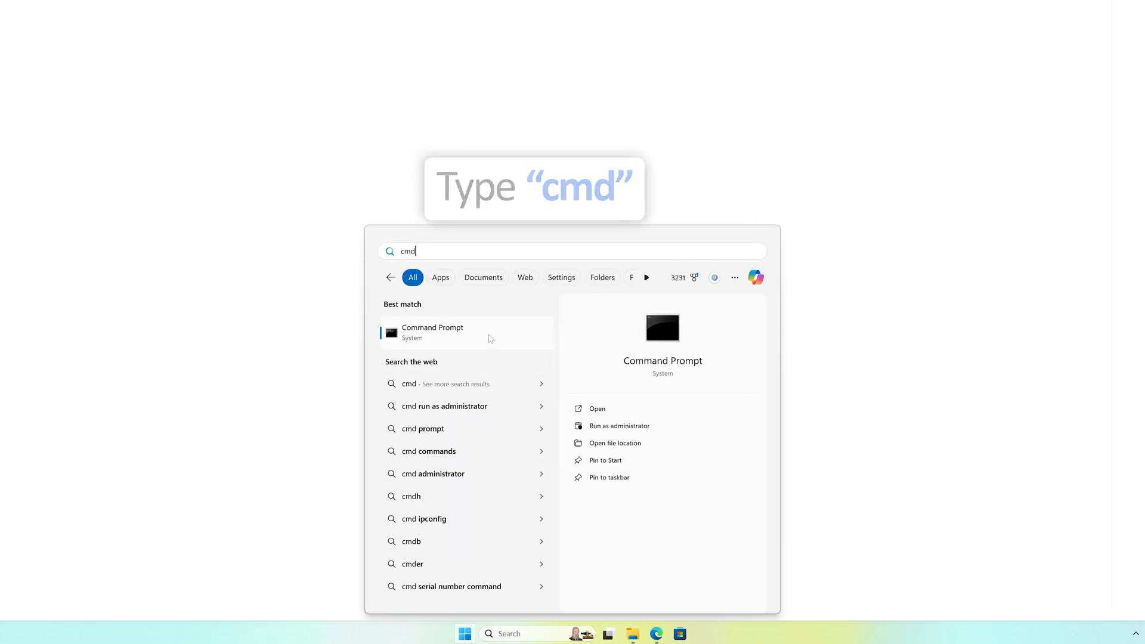
left_click(619, 426)
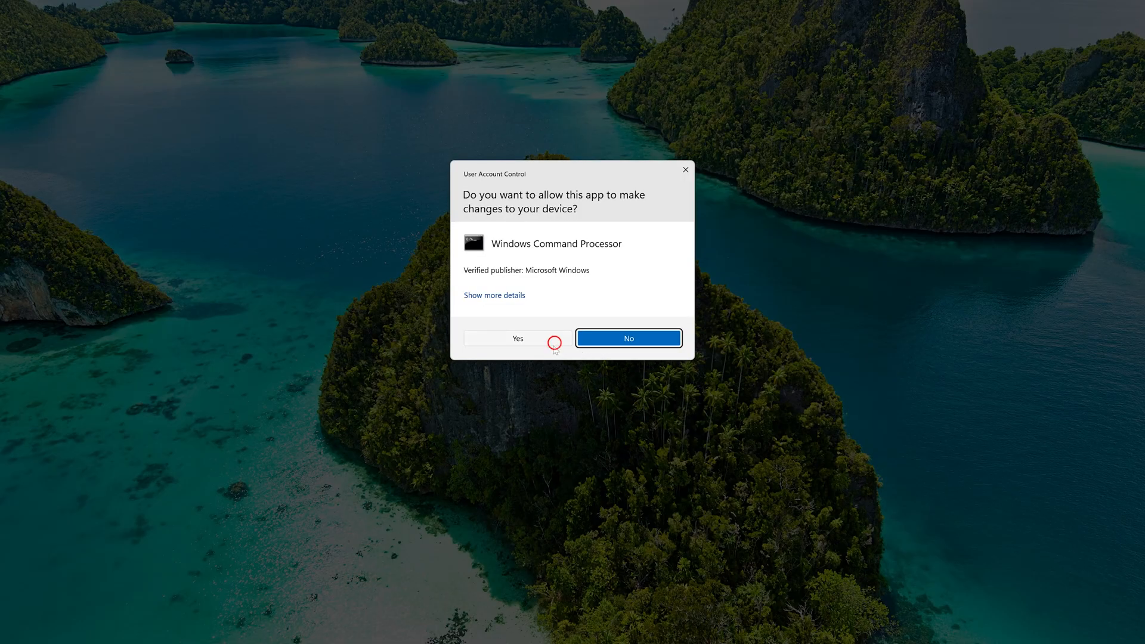
left_click(516, 338)
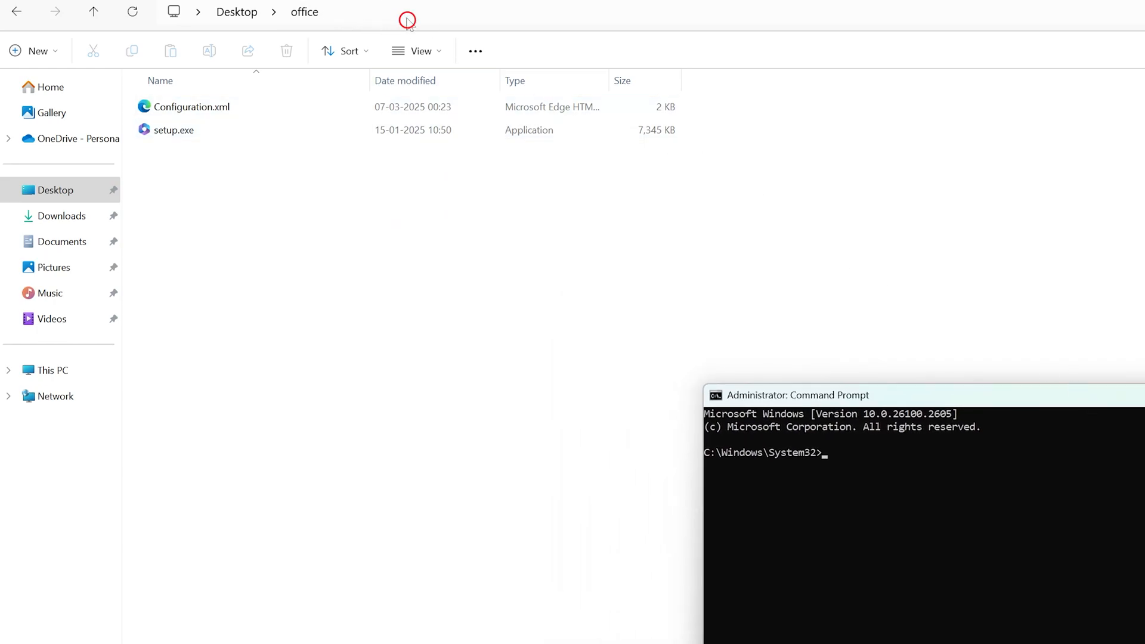
right_click(239, 12)
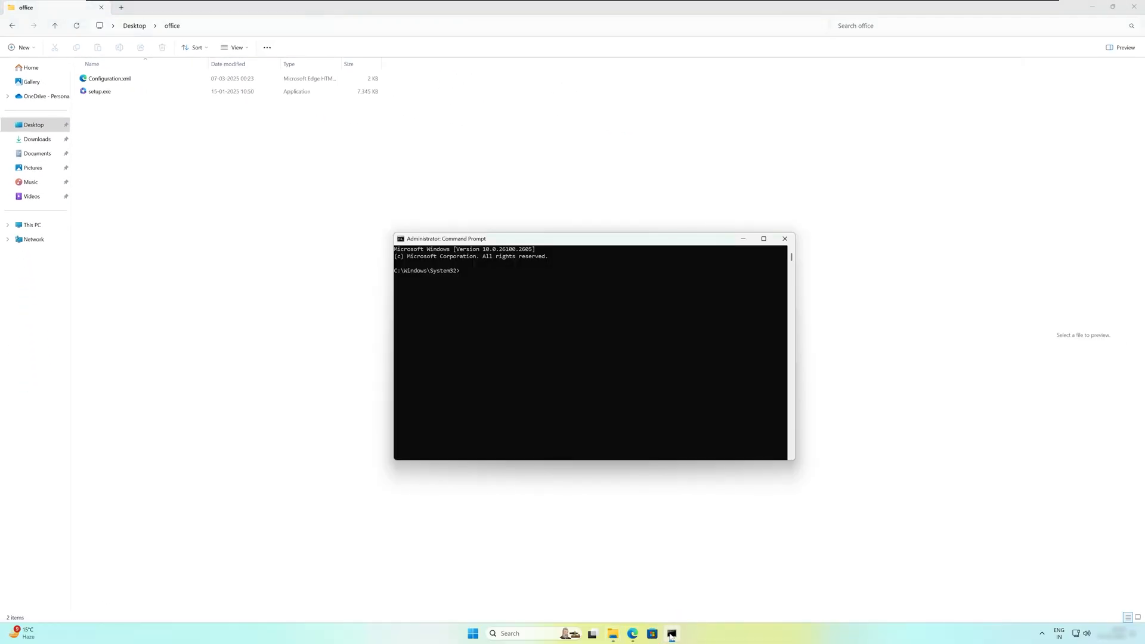
Change into C:\Users\preet\Desktop\office and run 'setup /configure configuration.xml' to install Office
type("cd")
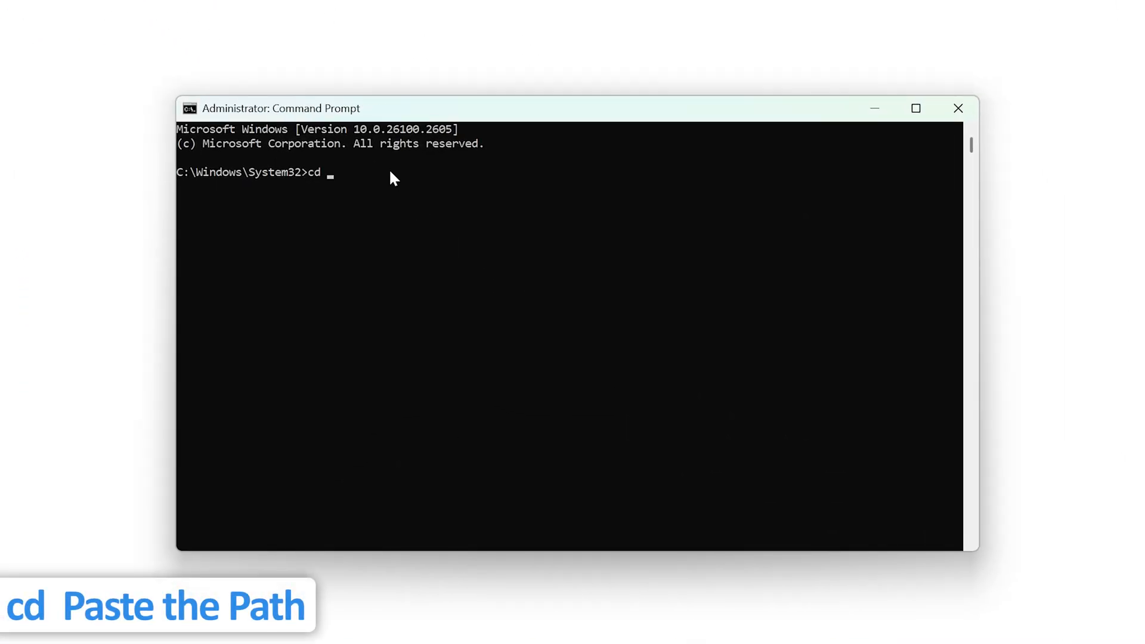
type("C:\\Users\\preet\\Desktop\\office")
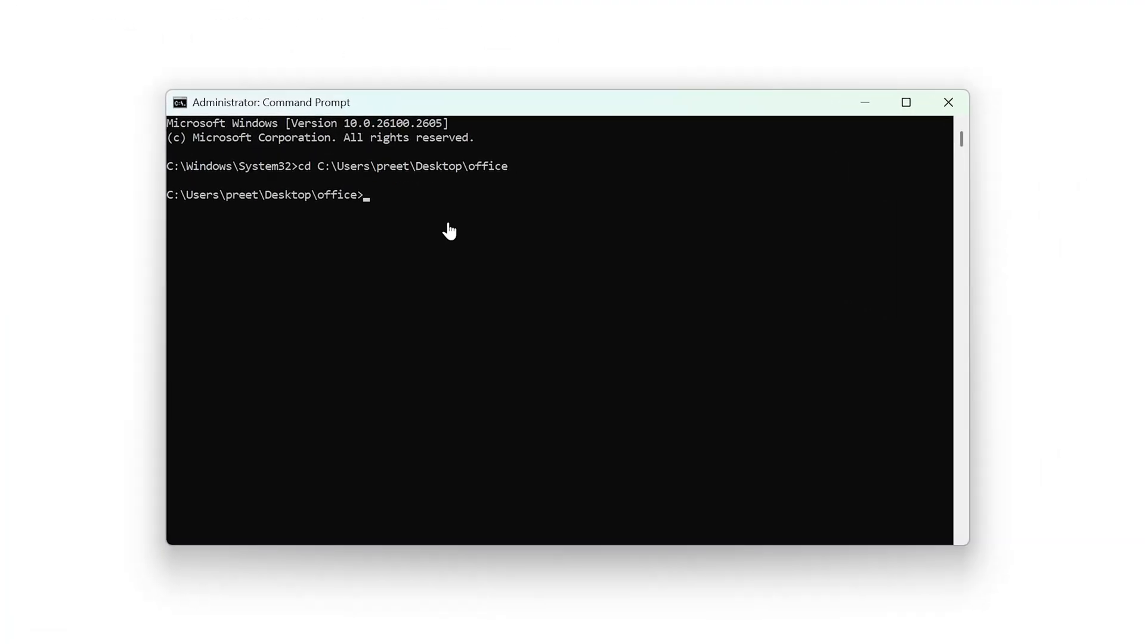
type("setup /configure configuration.xml")
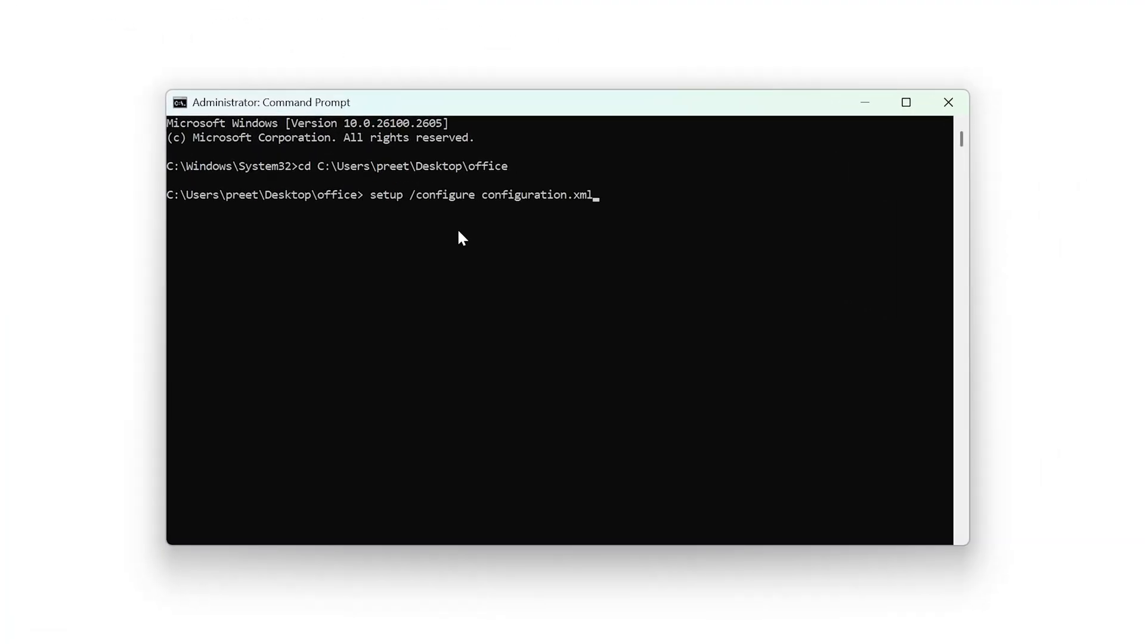
mouse_move(481, 296)
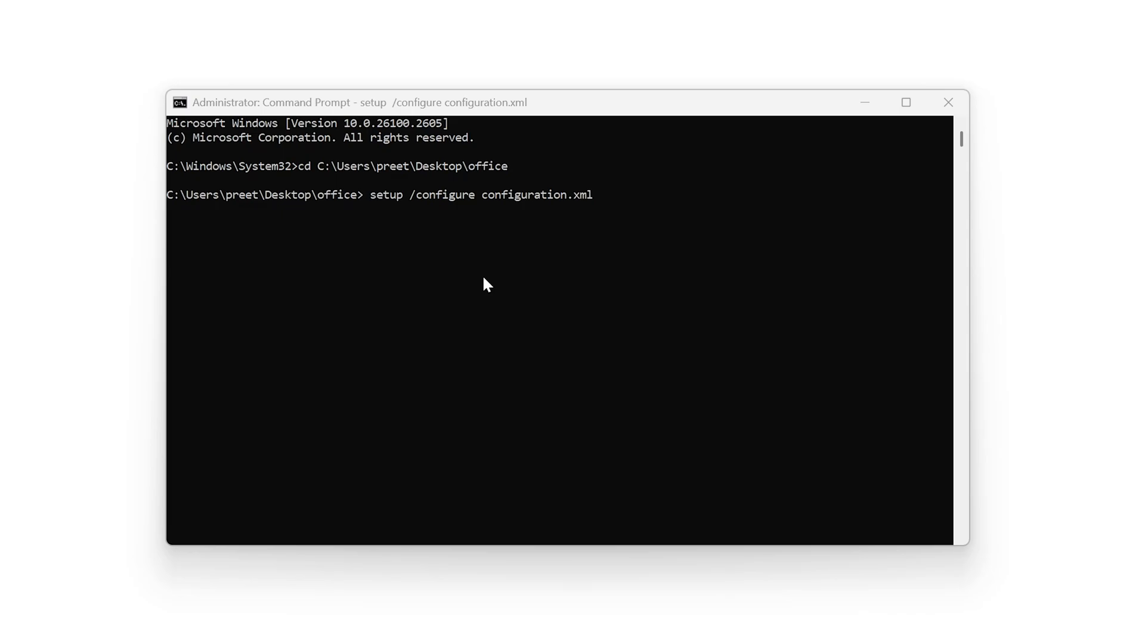
key("enter")
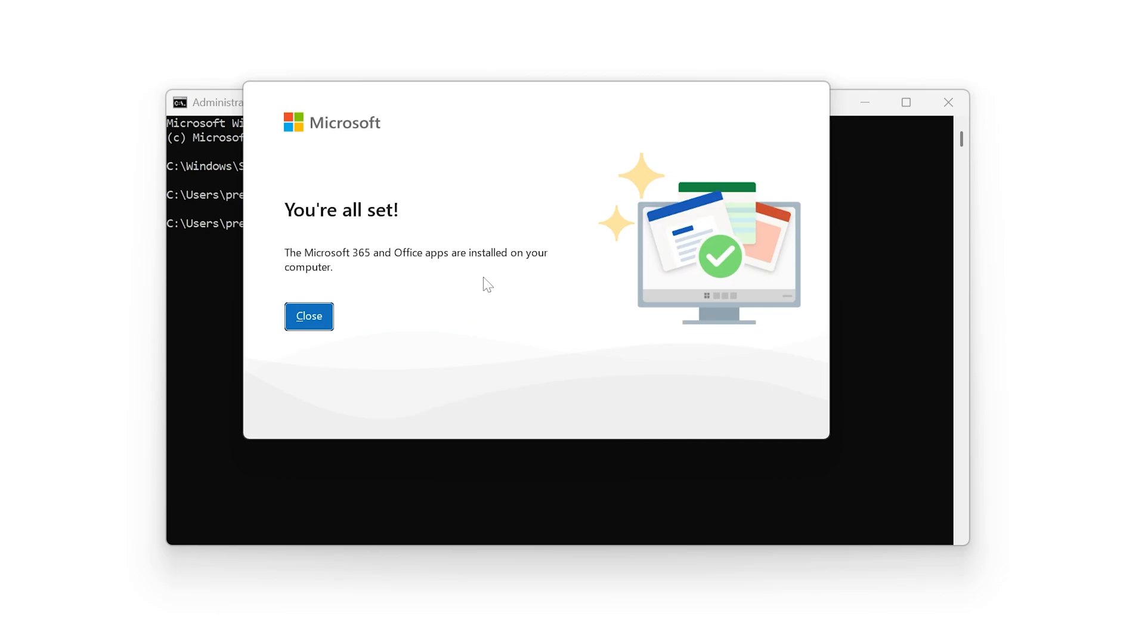
mouse_move(655, 344)
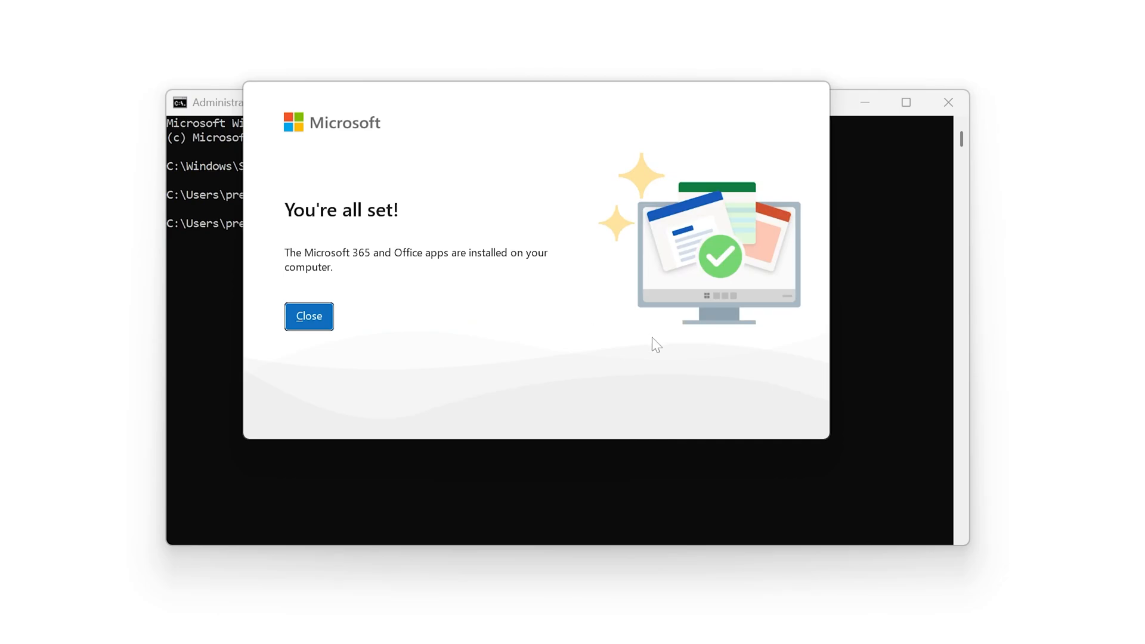
mouse_move(610, 223)
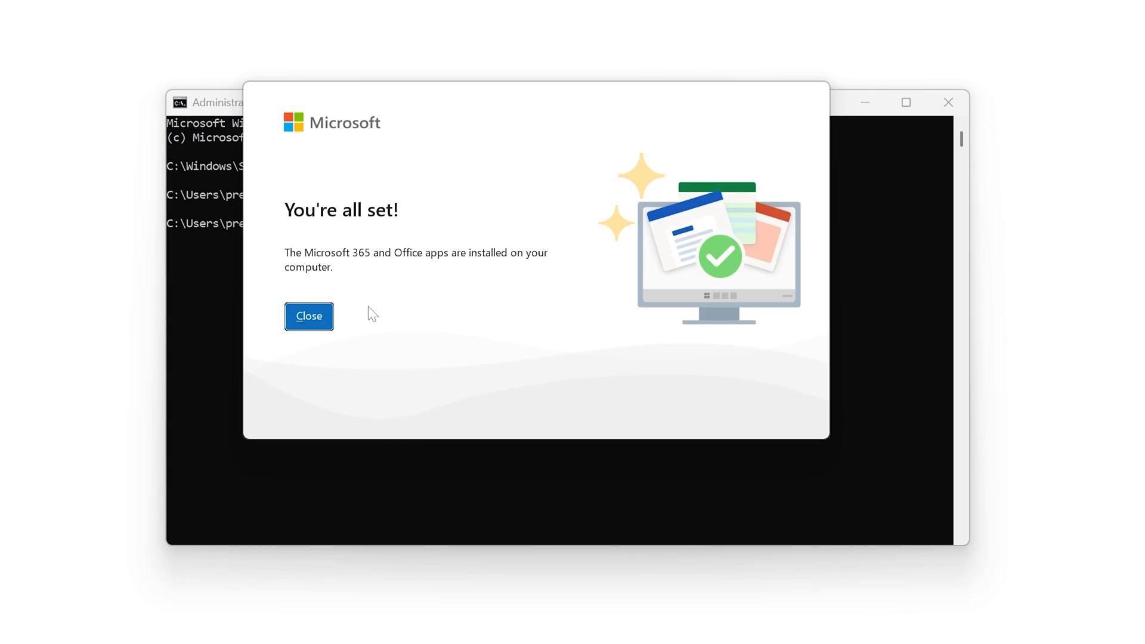
Dismiss the installer's 'You're all set!' completion message
left_click(308, 315)
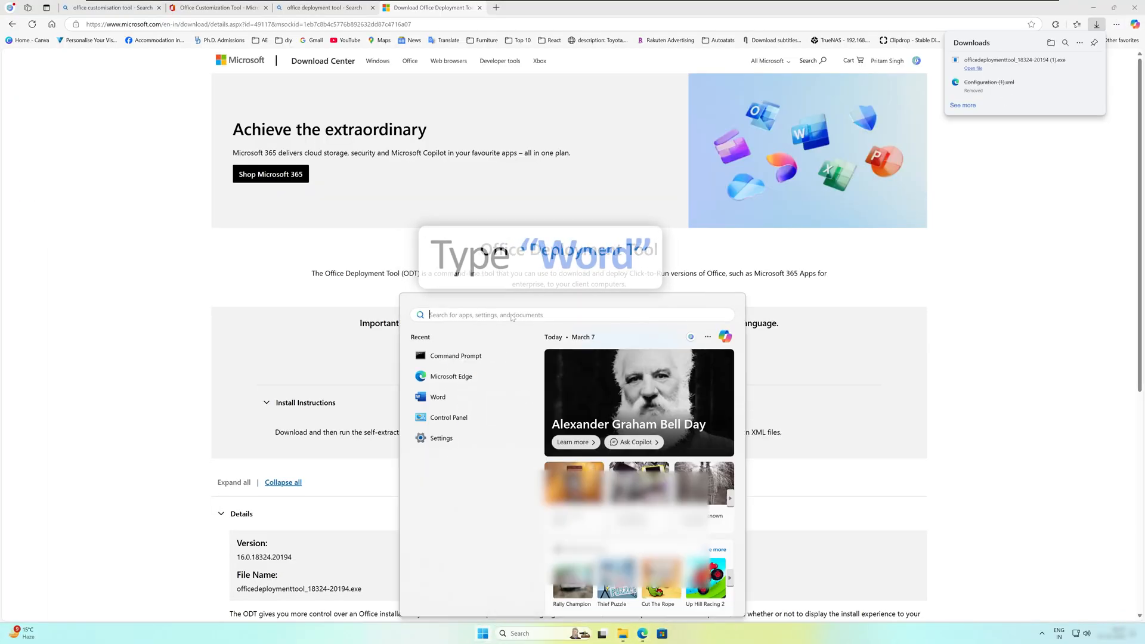
Launch Word from Start search and go to its File backstage page
type("eord")
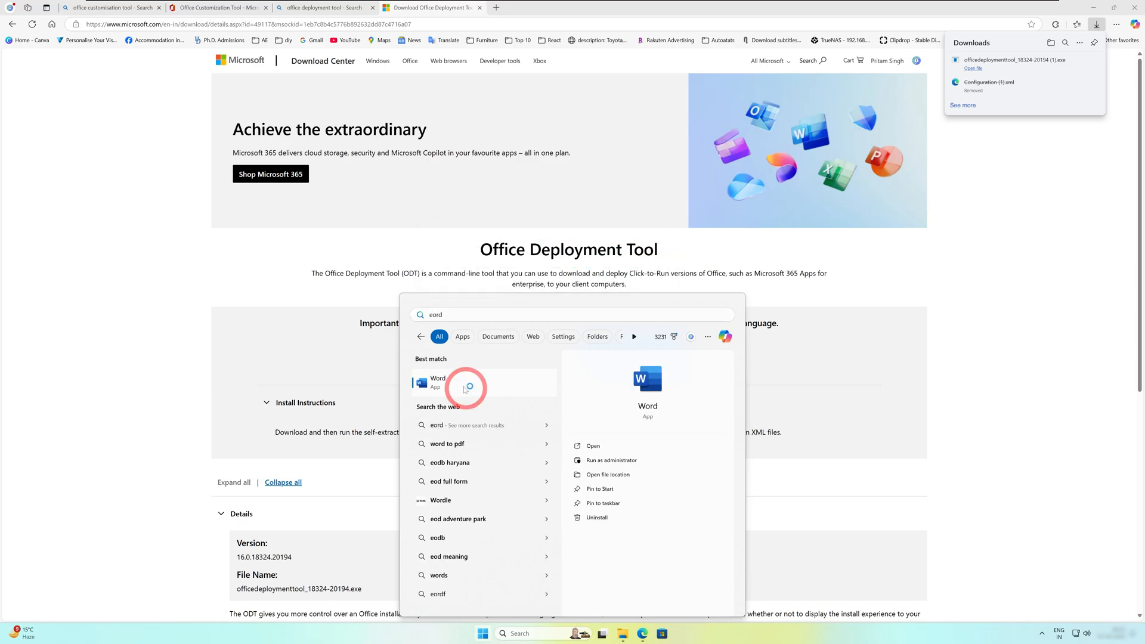
left_click(436, 381)
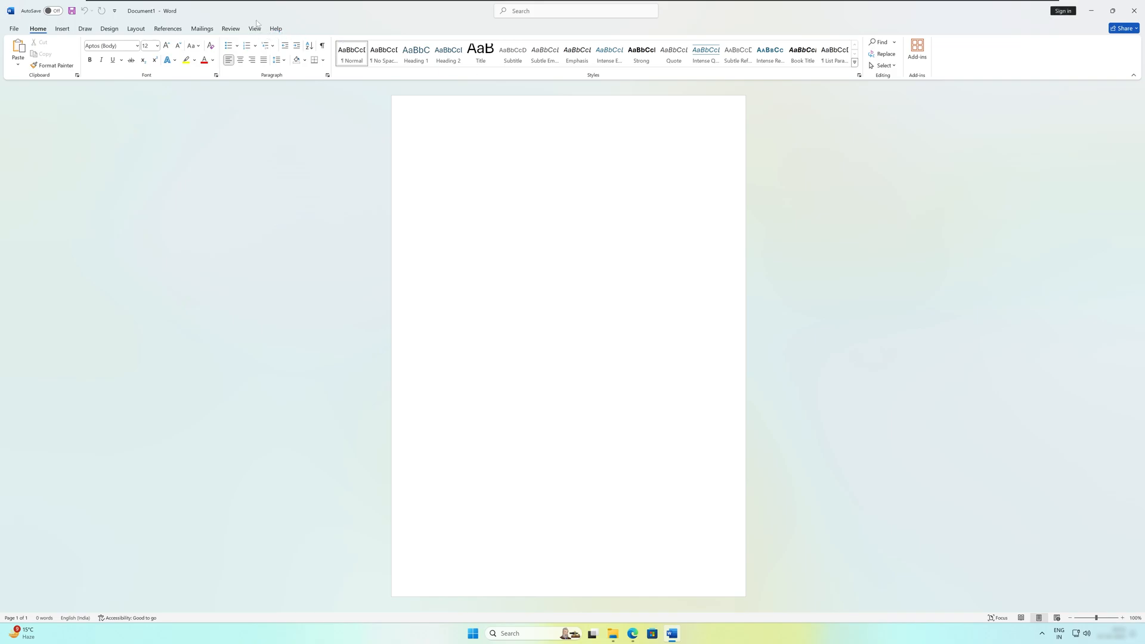
mouse_move(257, 25)
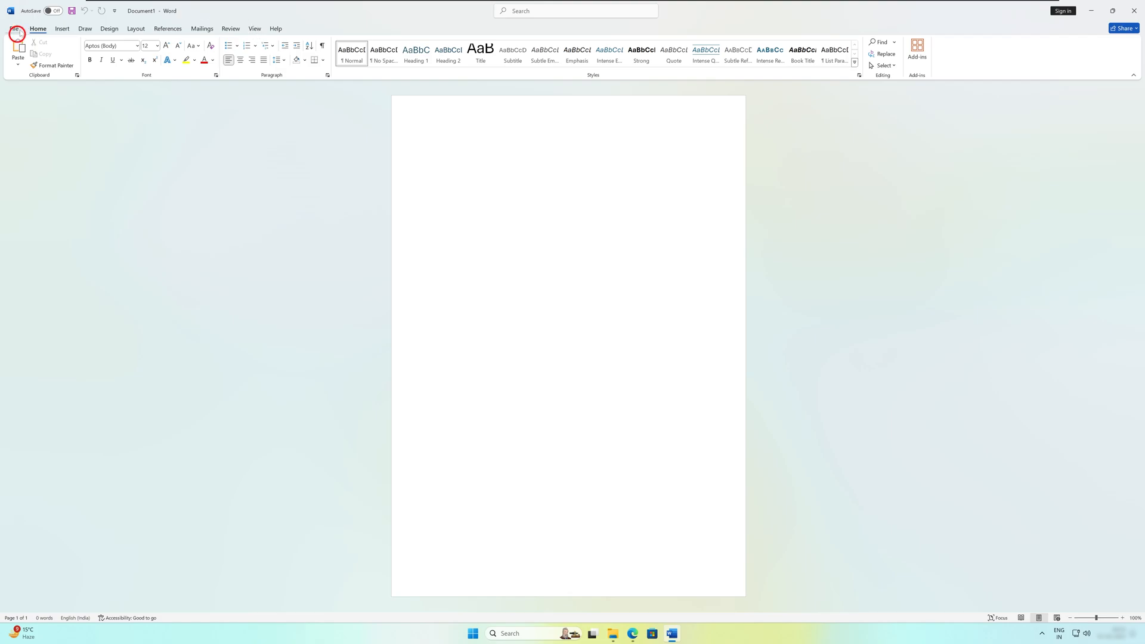
left_click(17, 28)
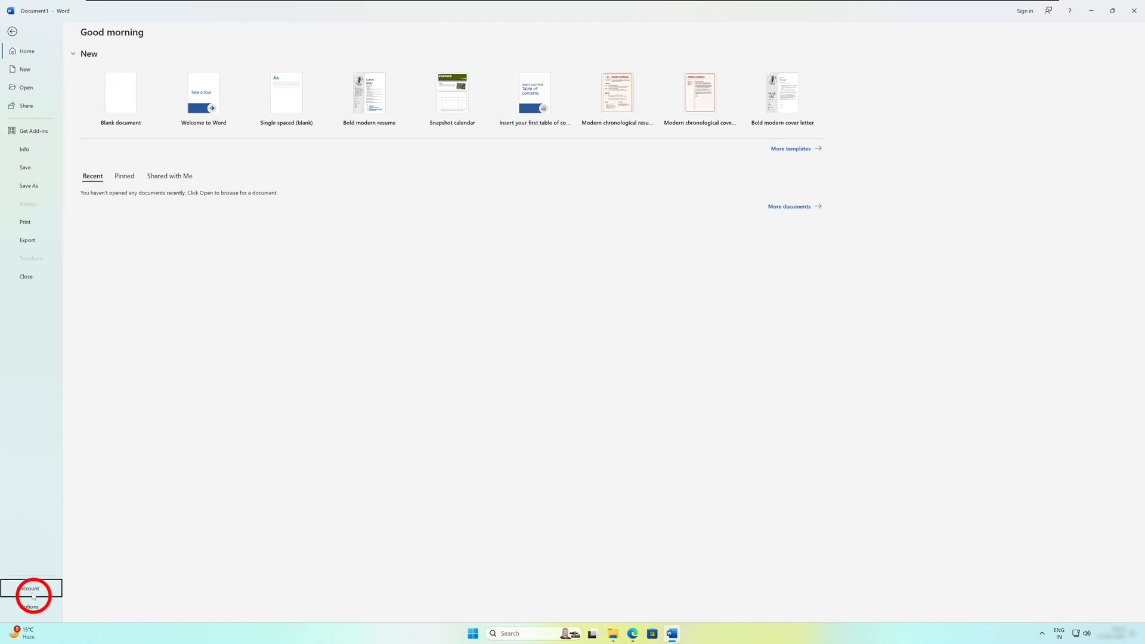
View the Account page confirming Office LTSC Professional Plus 2024 is activated, briefly checking Sign In and Change Product Key, then return to the document
left_click(31, 588)
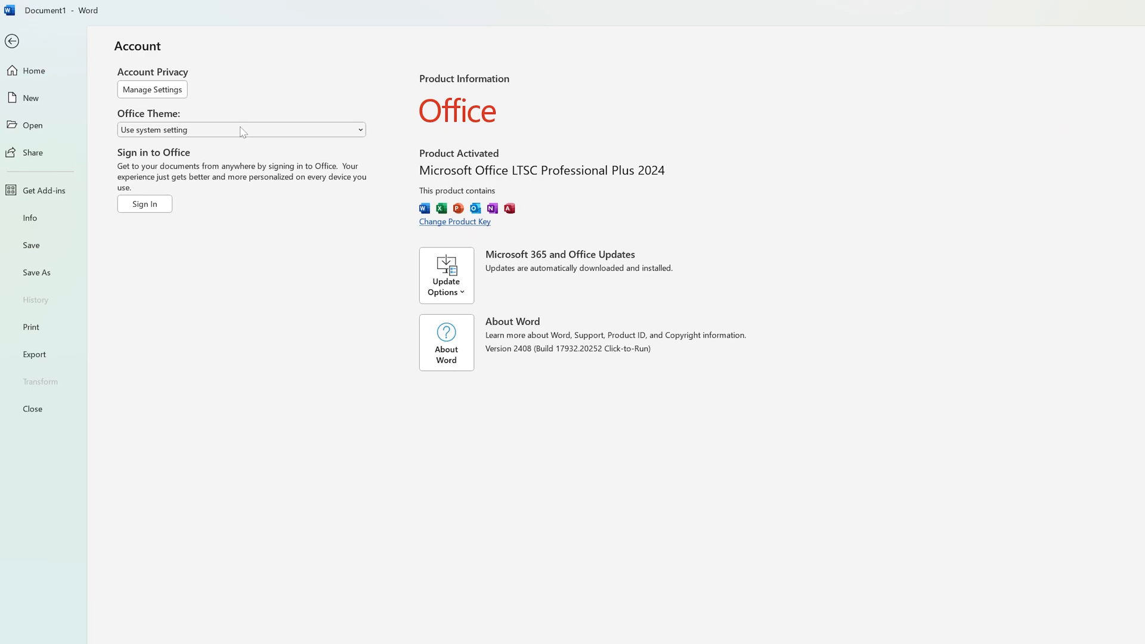
left_click(144, 204)
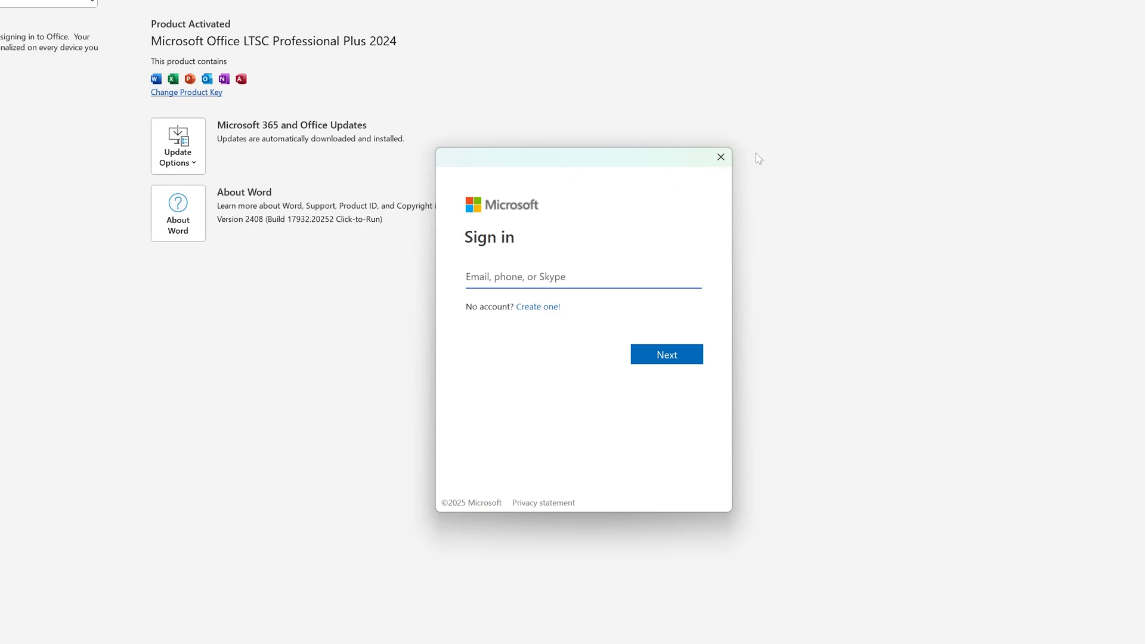
left_click(719, 156)
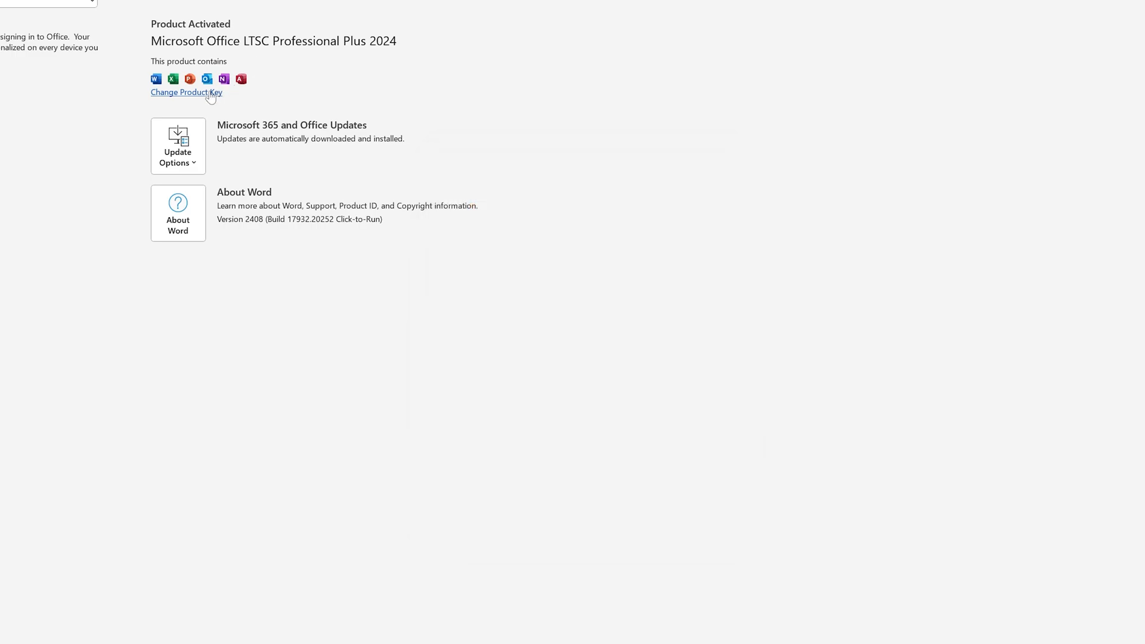
left_click(187, 92)
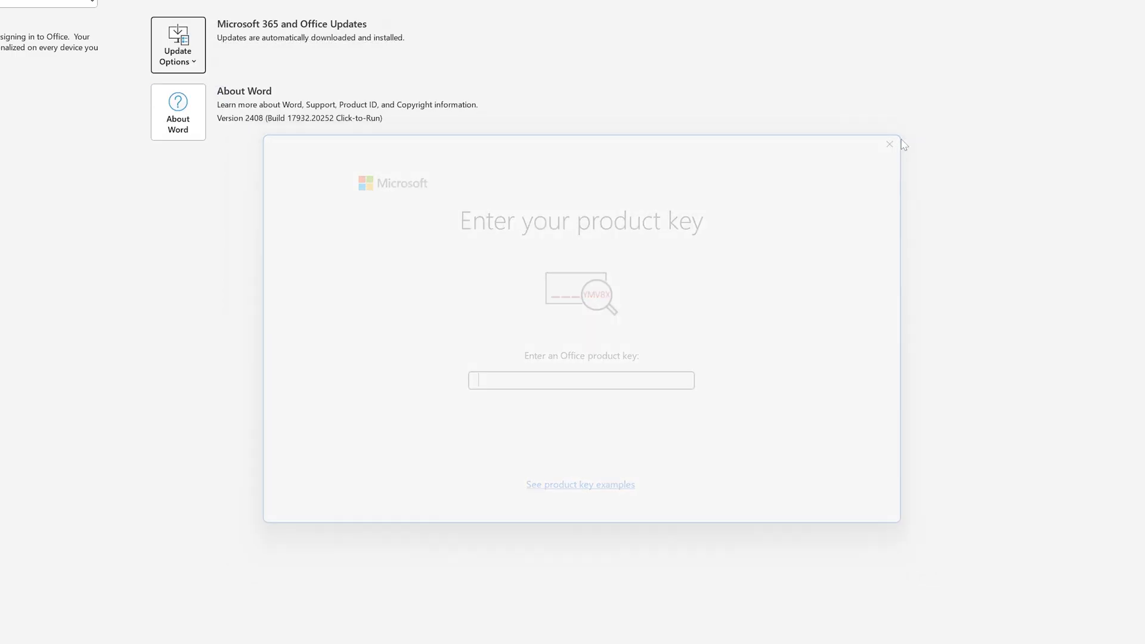
left_click(889, 145)
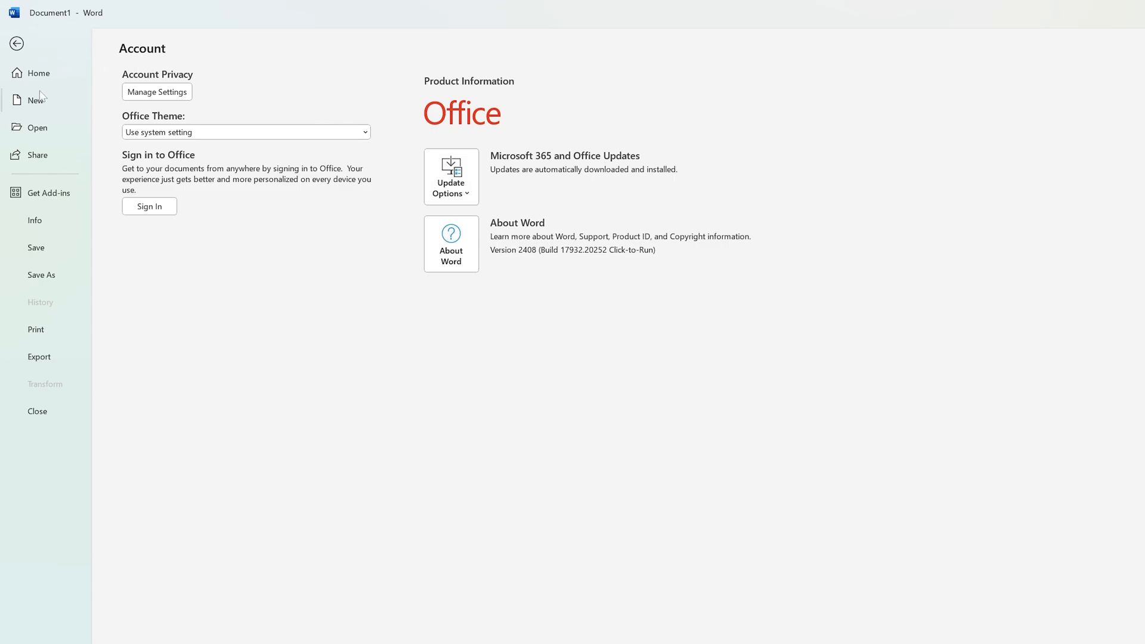
left_click(38, 72)
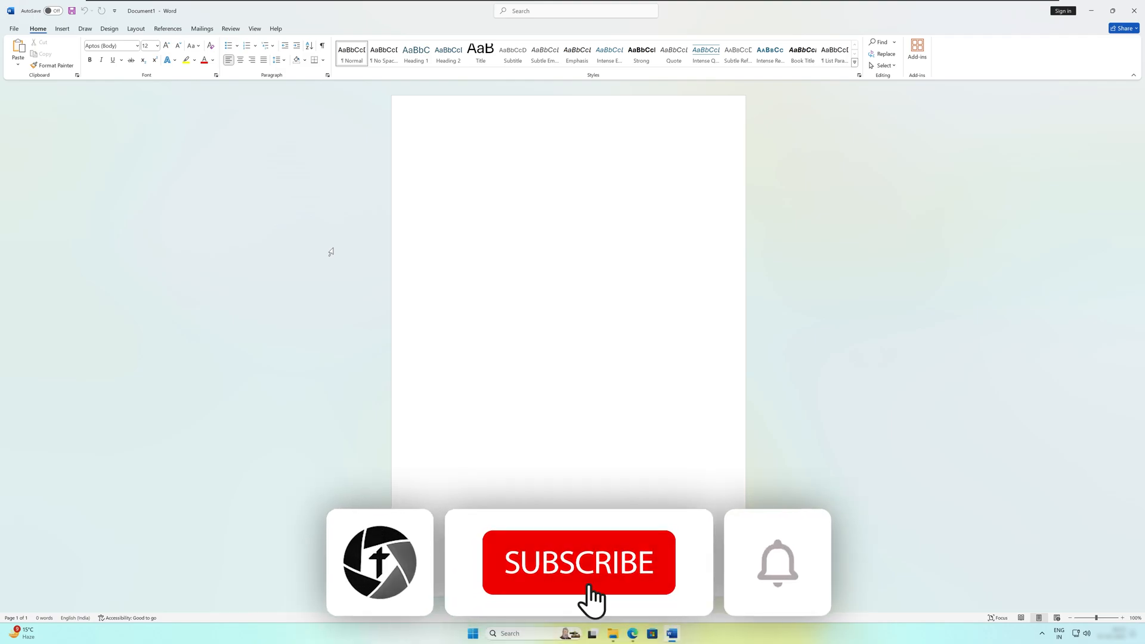
left_click(579, 562)
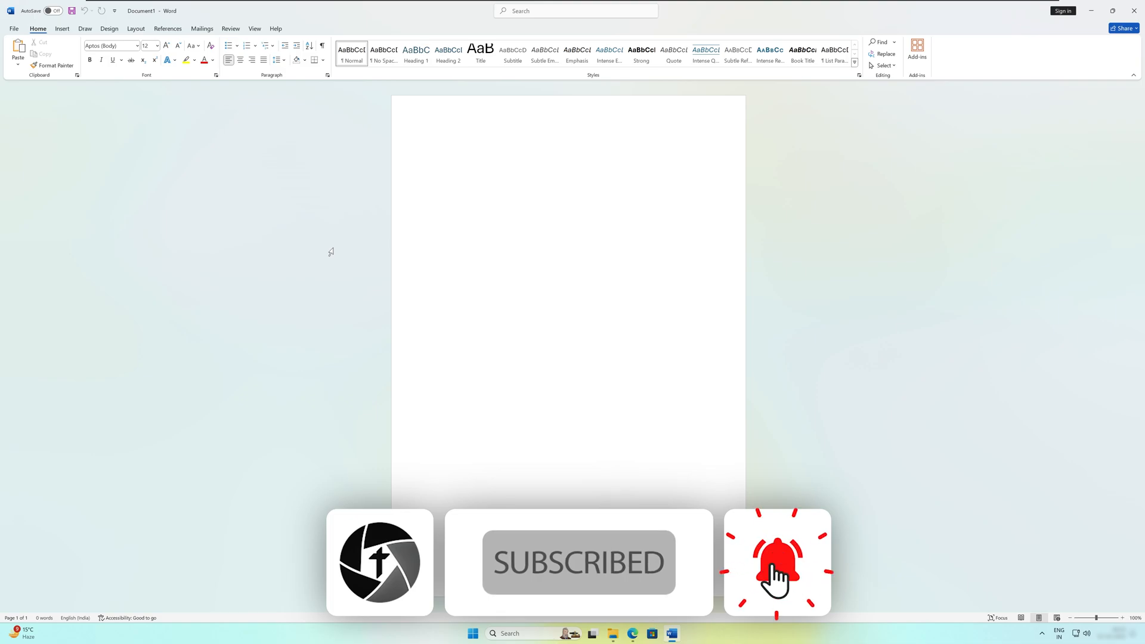